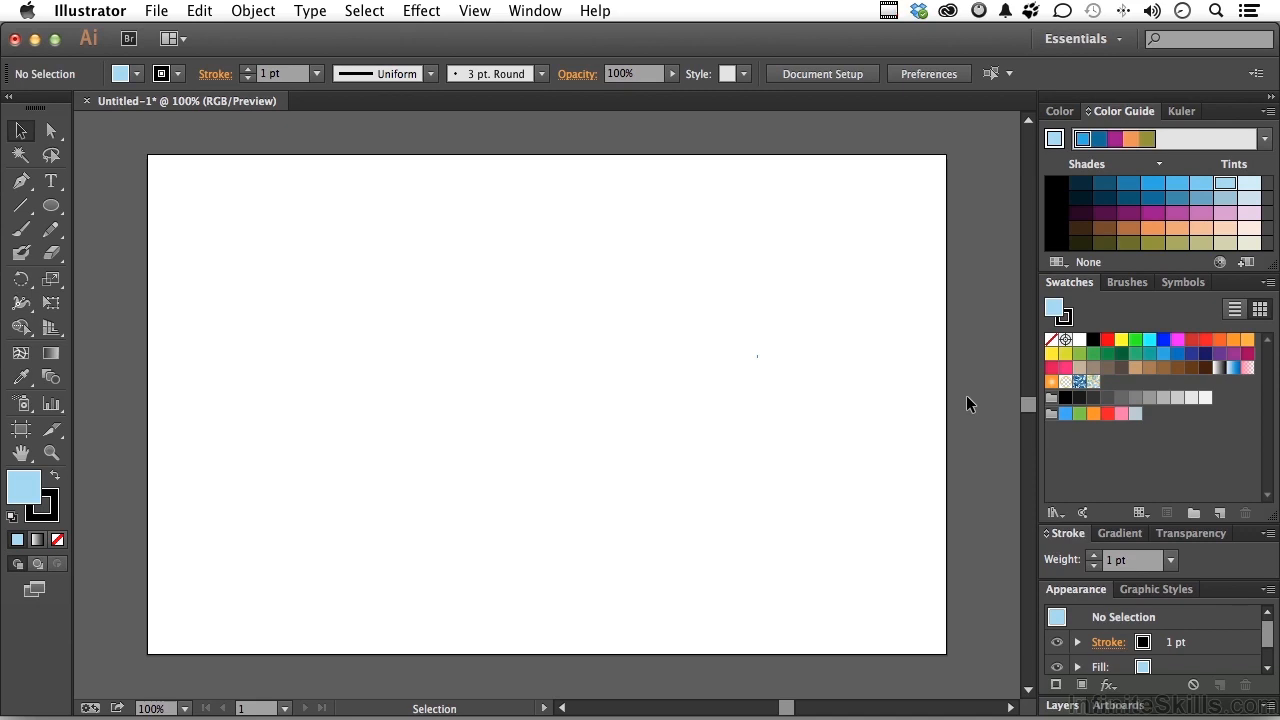
{"action": "mouse_move", "coordinate": [104, 228]}
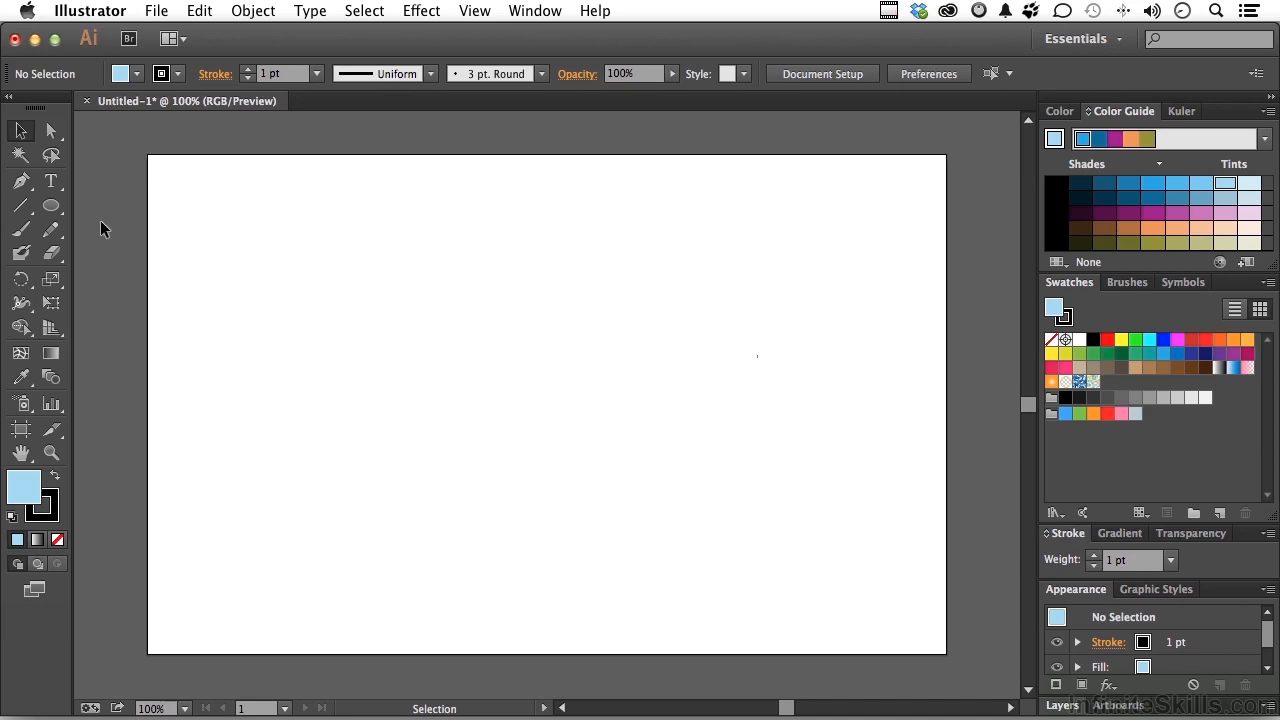
- Choose the Ellipse Tool from the shape tool flyout
{"action": "left_click", "coordinate": [22, 204]}
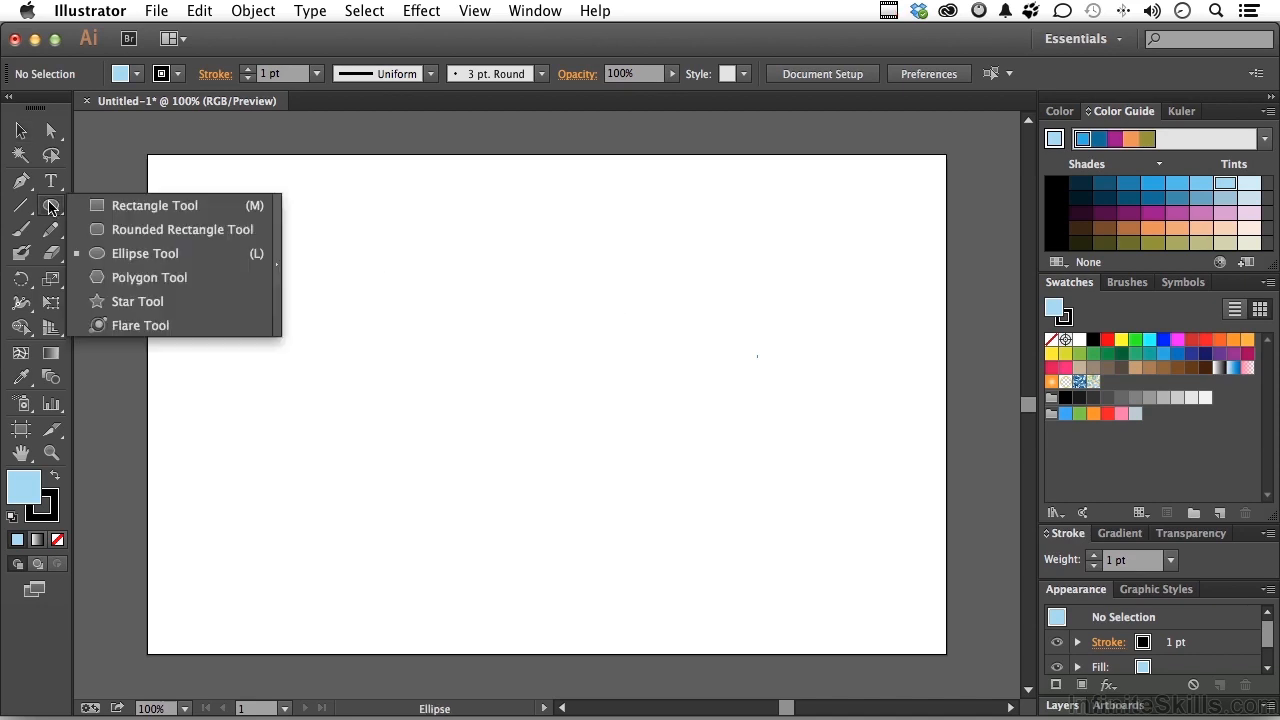
{"action": "left_click", "coordinate": [144, 252]}
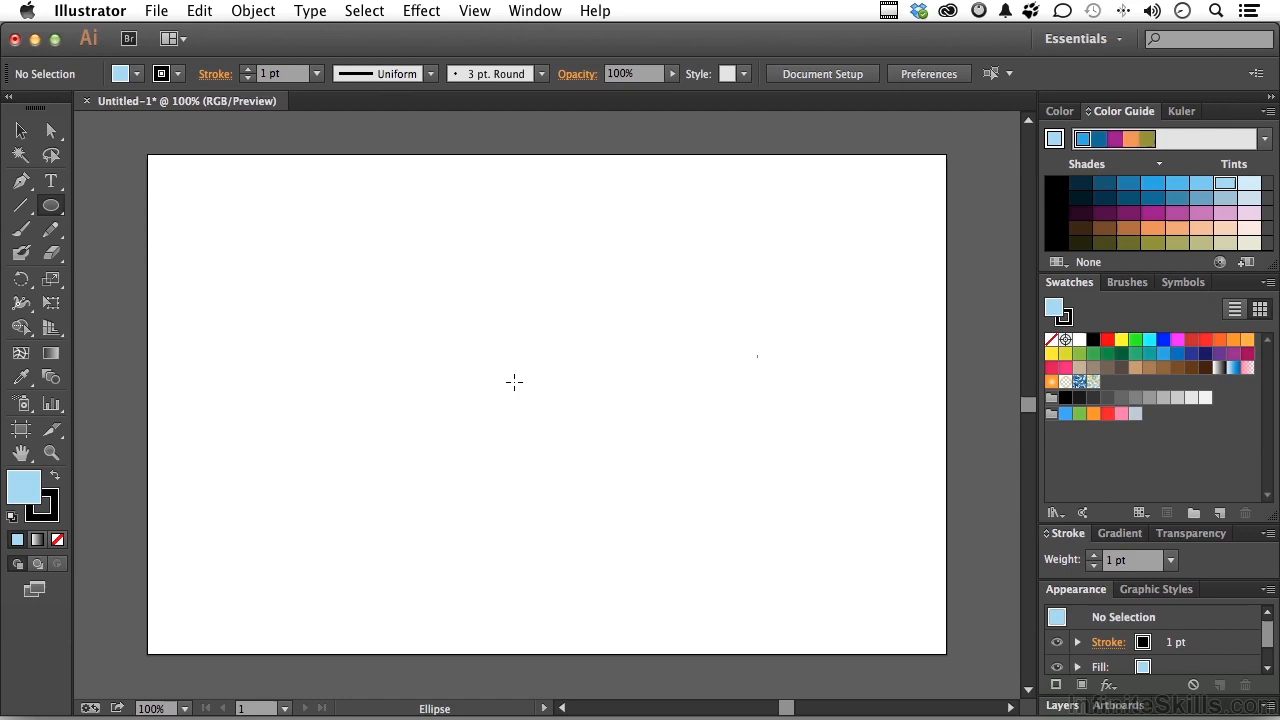
{"action": "mouse_move", "coordinate": [542, 376]}
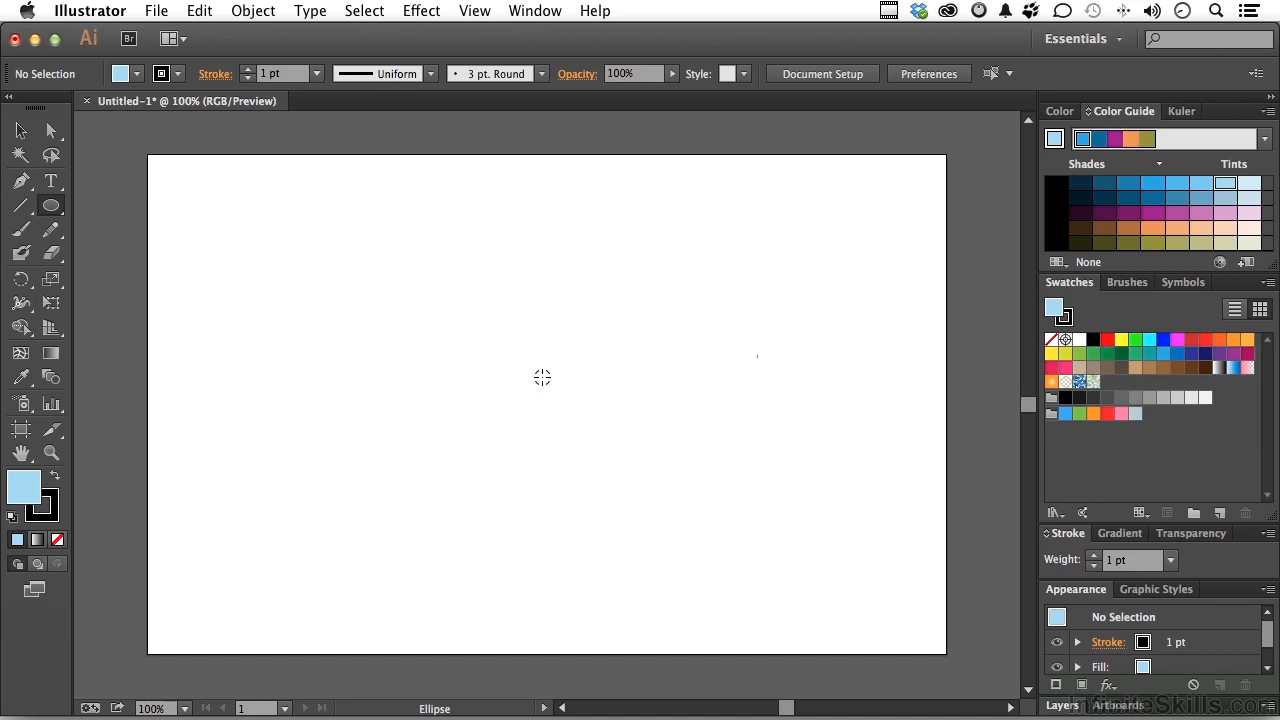
- Draw a wide light blue oval across the centre of the artboard
{"action": "left_click_drag", "start_coordinate": [452, 336], "coordinate": [632, 420]}
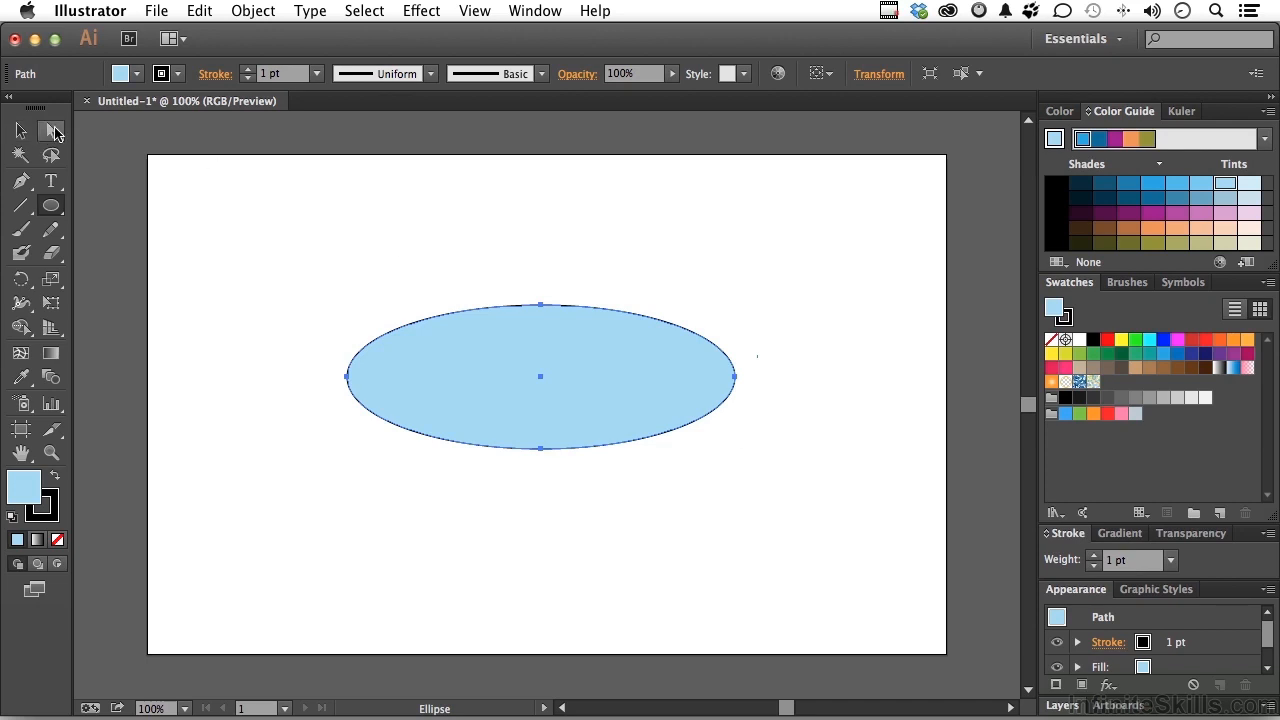
- With the Direct Selection Tool, lift the oval's top anchor up into a dome
{"action": "left_click", "coordinate": [52, 130]}
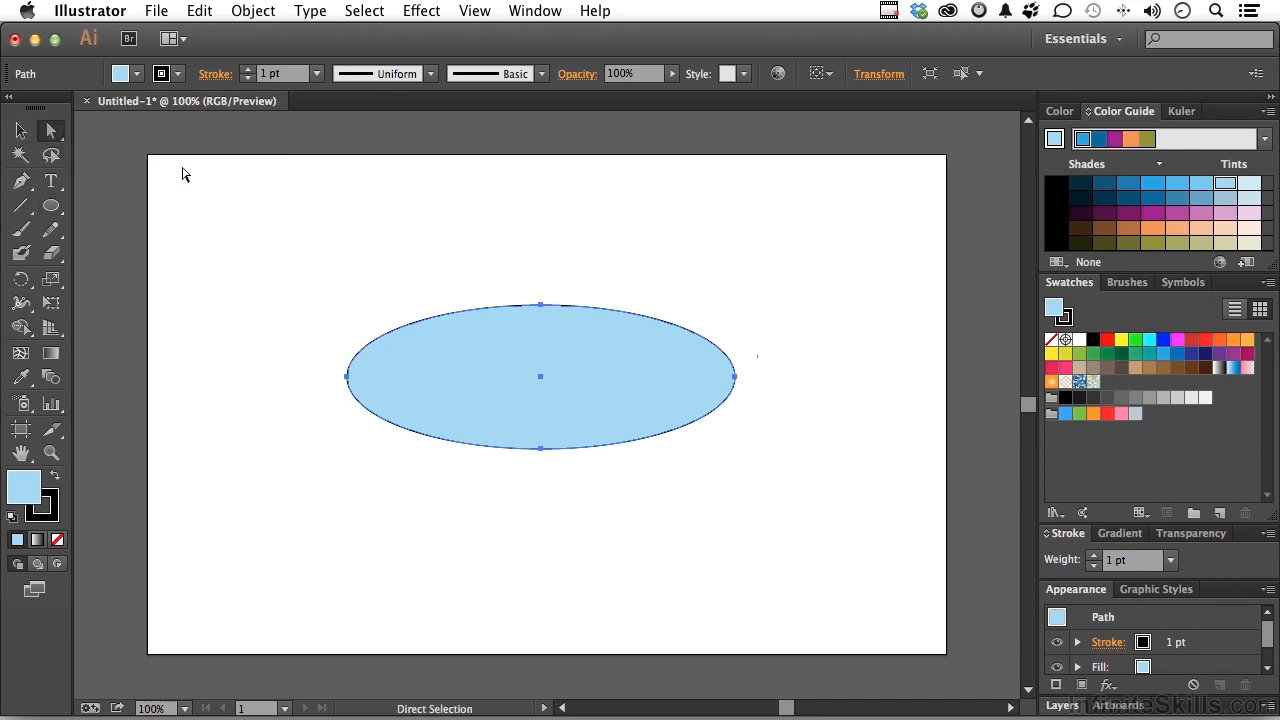
{"action": "left_click", "coordinate": [544, 284]}
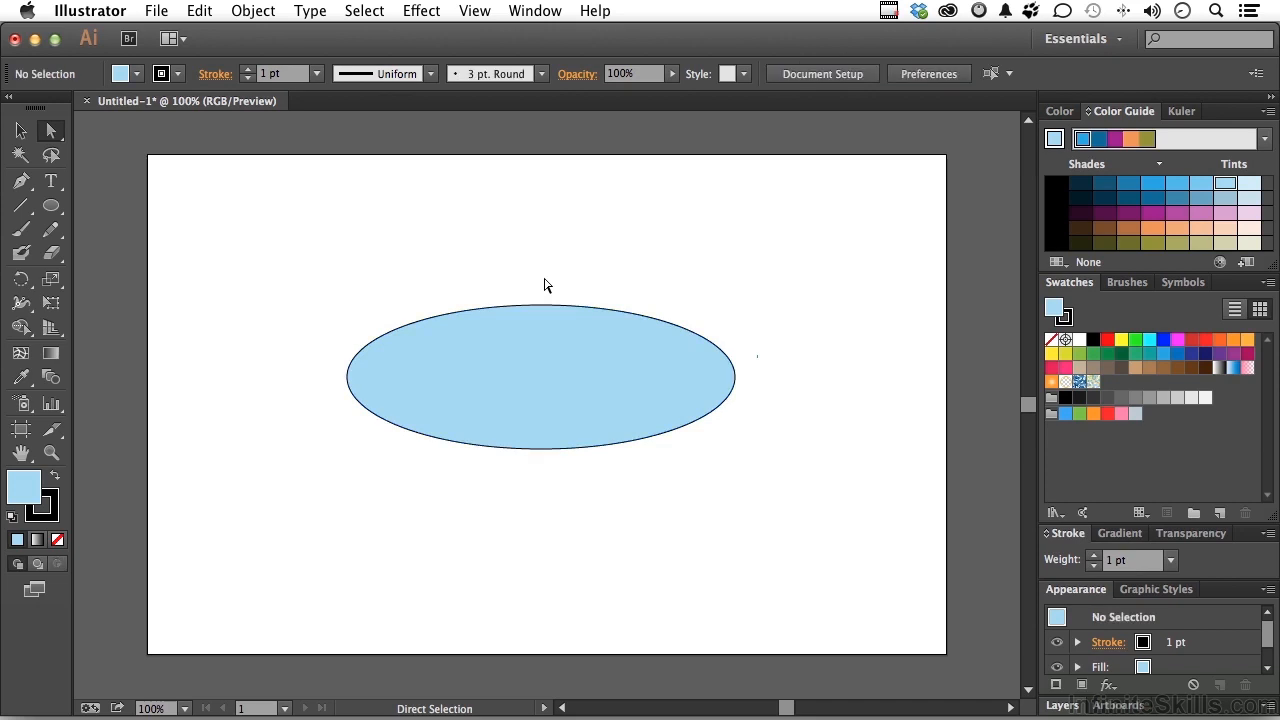
{"action": "mouse_move", "coordinate": [484, 288]}
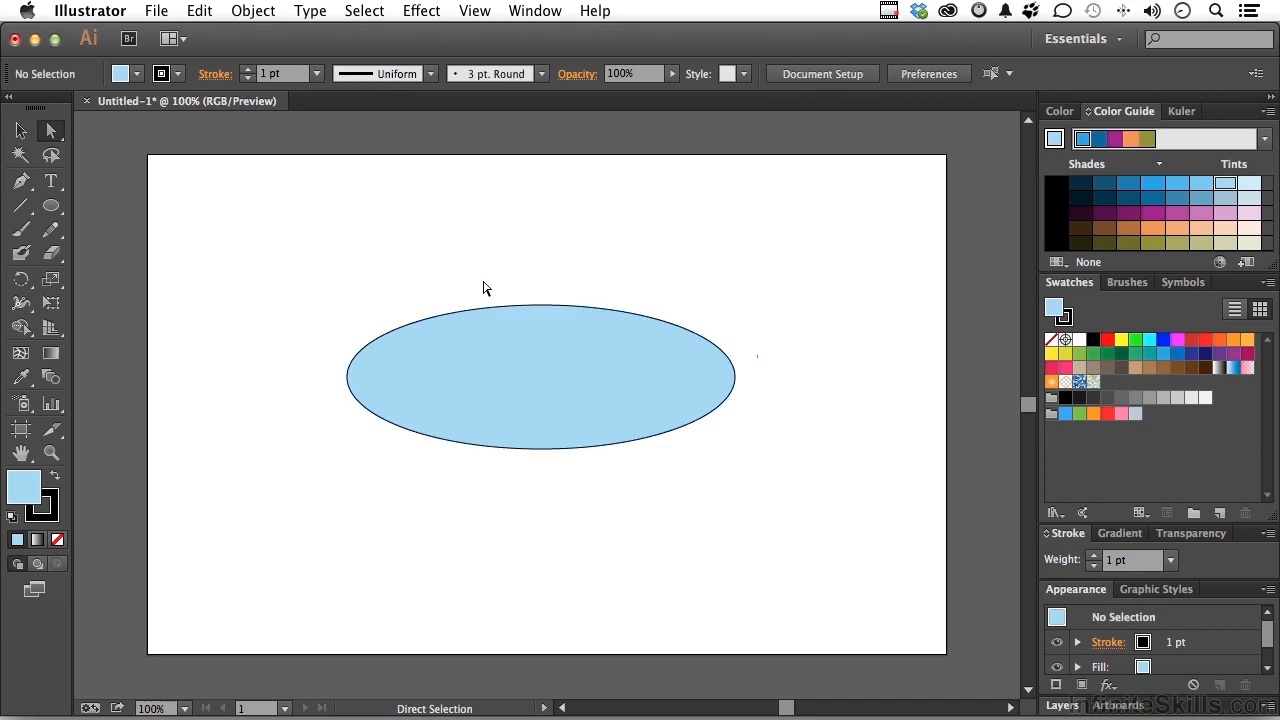
{"action": "mouse_move", "coordinate": [536, 308]}
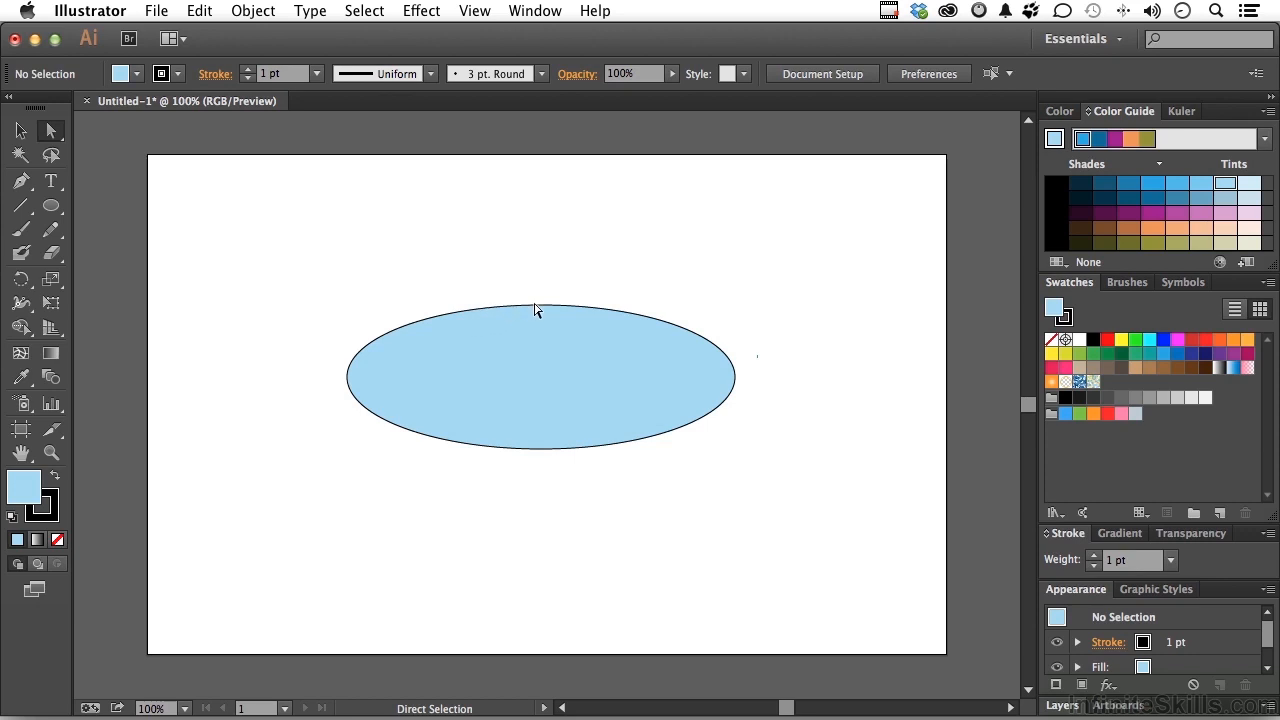
{"action": "mouse_move", "coordinate": [508, 280]}
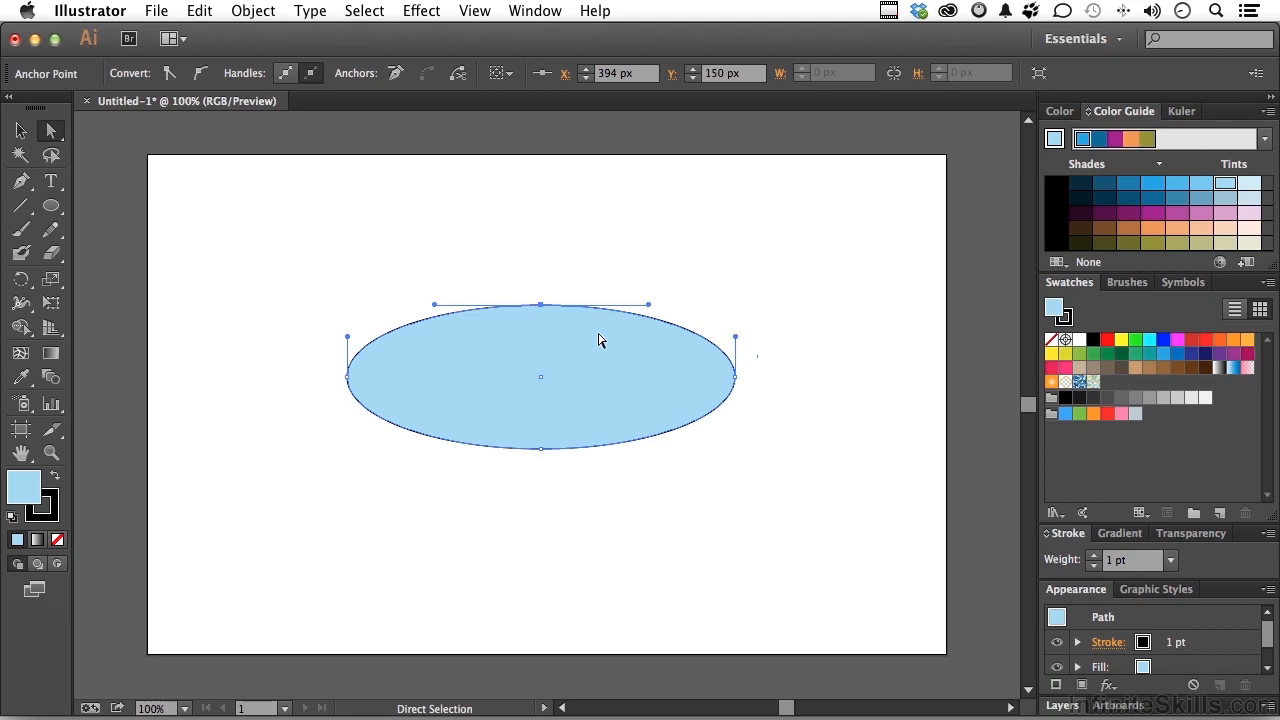
{"action": "left_click_drag", "start_coordinate": [540, 304], "coordinate": [540, 296]}
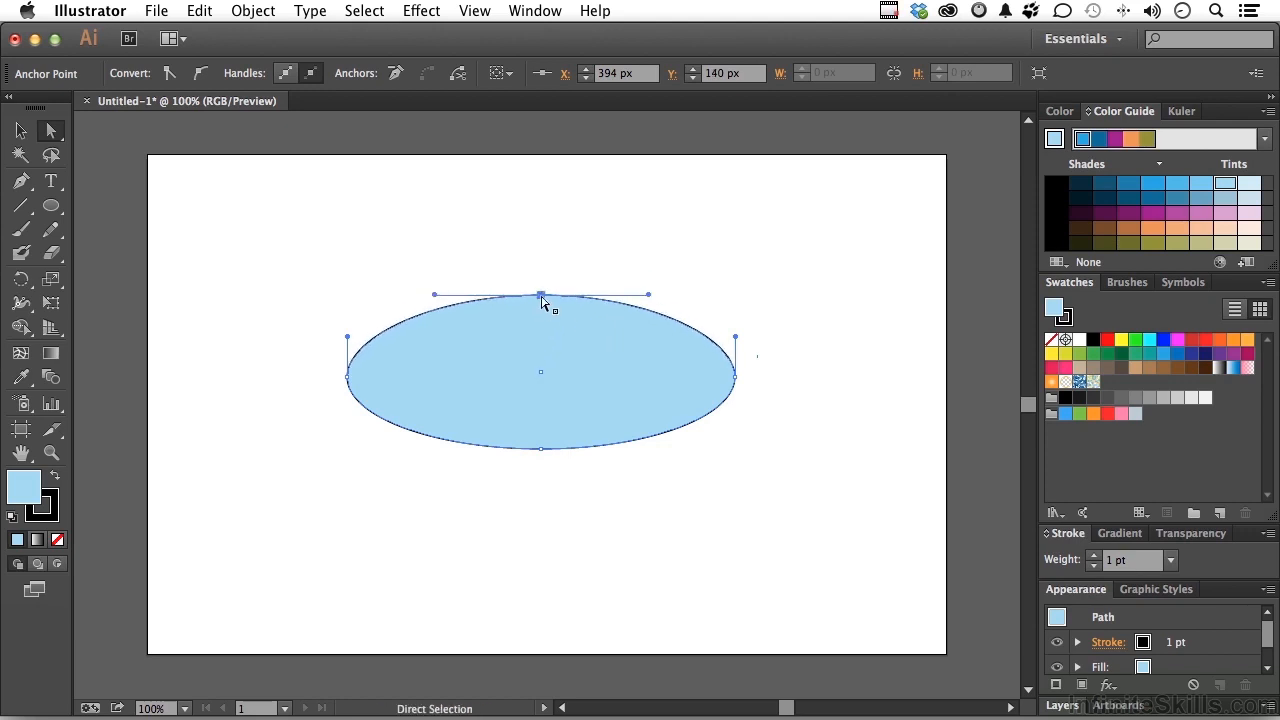
{"action": "left_click_drag", "start_coordinate": [540, 296], "coordinate": [540, 224]}
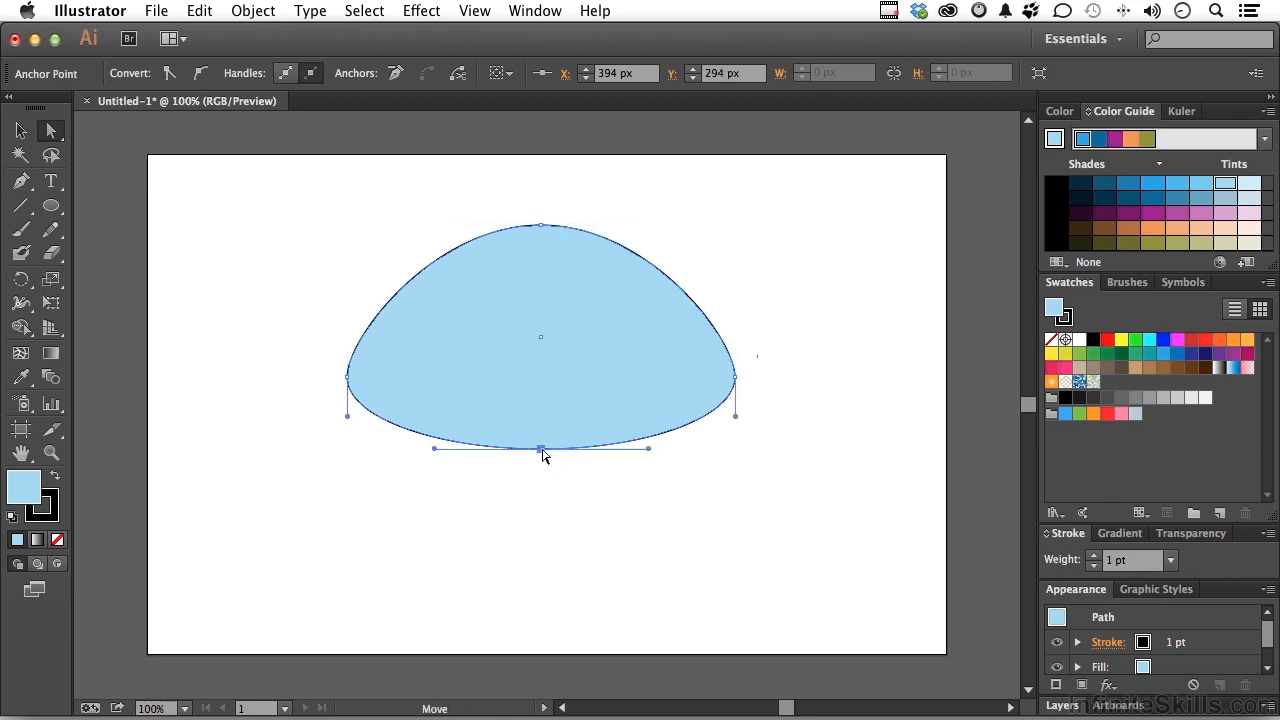
- Push the oval's bottom anchor upward past centre, bending it into a crescent arch
{"action": "left_click_drag", "start_coordinate": [540, 448], "coordinate": [624, 420]}
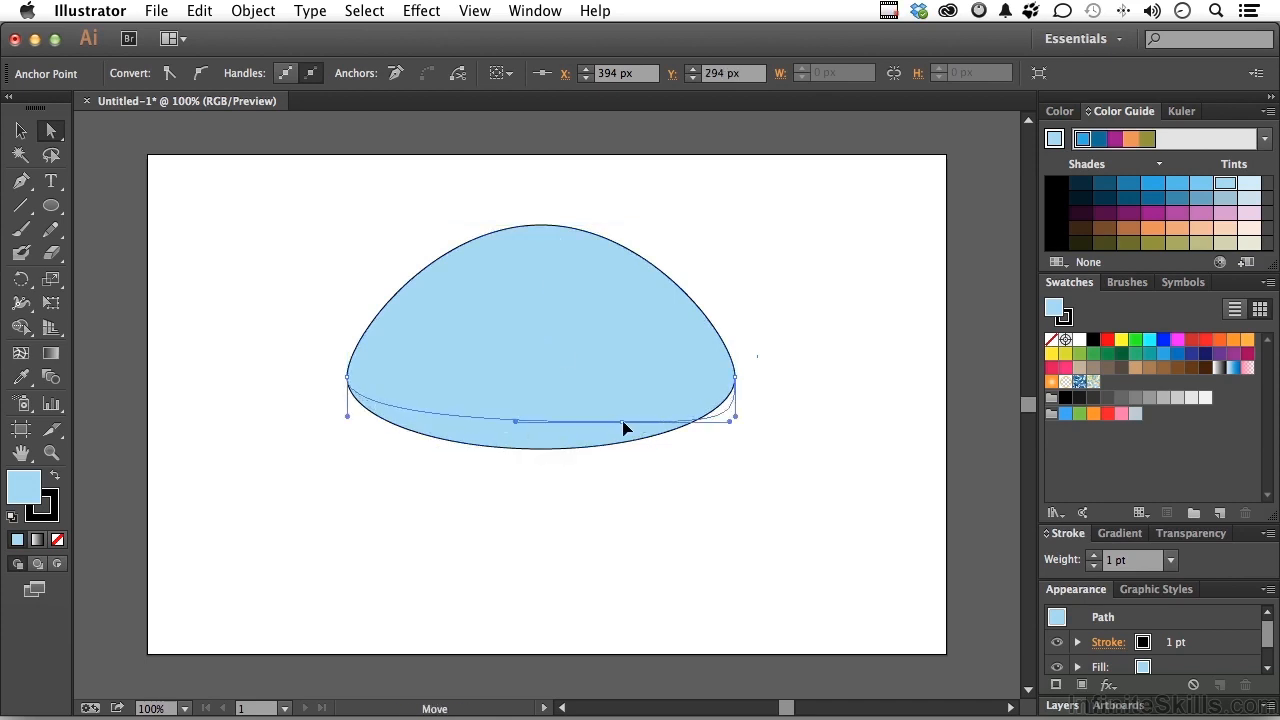
{"action": "left_click_drag", "start_coordinate": [620, 420], "coordinate": [548, 322]}
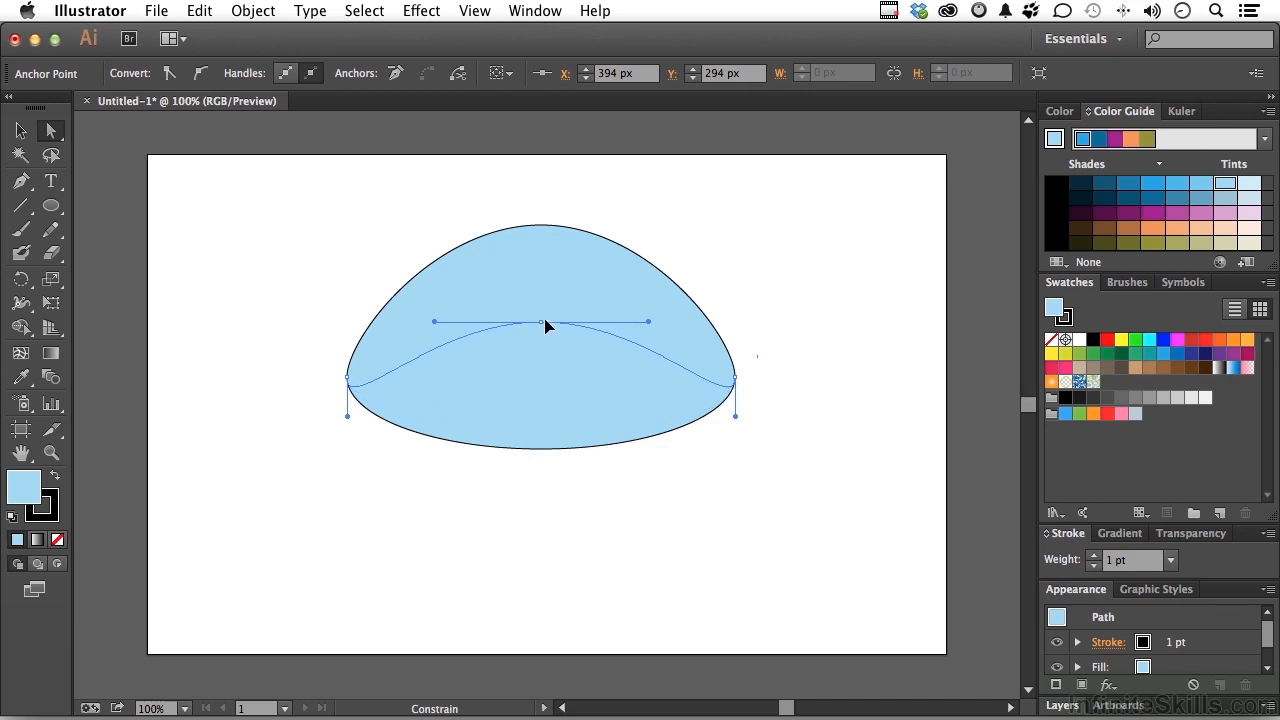
{"action": "left_click_drag", "start_coordinate": [540, 322], "coordinate": [540, 308]}
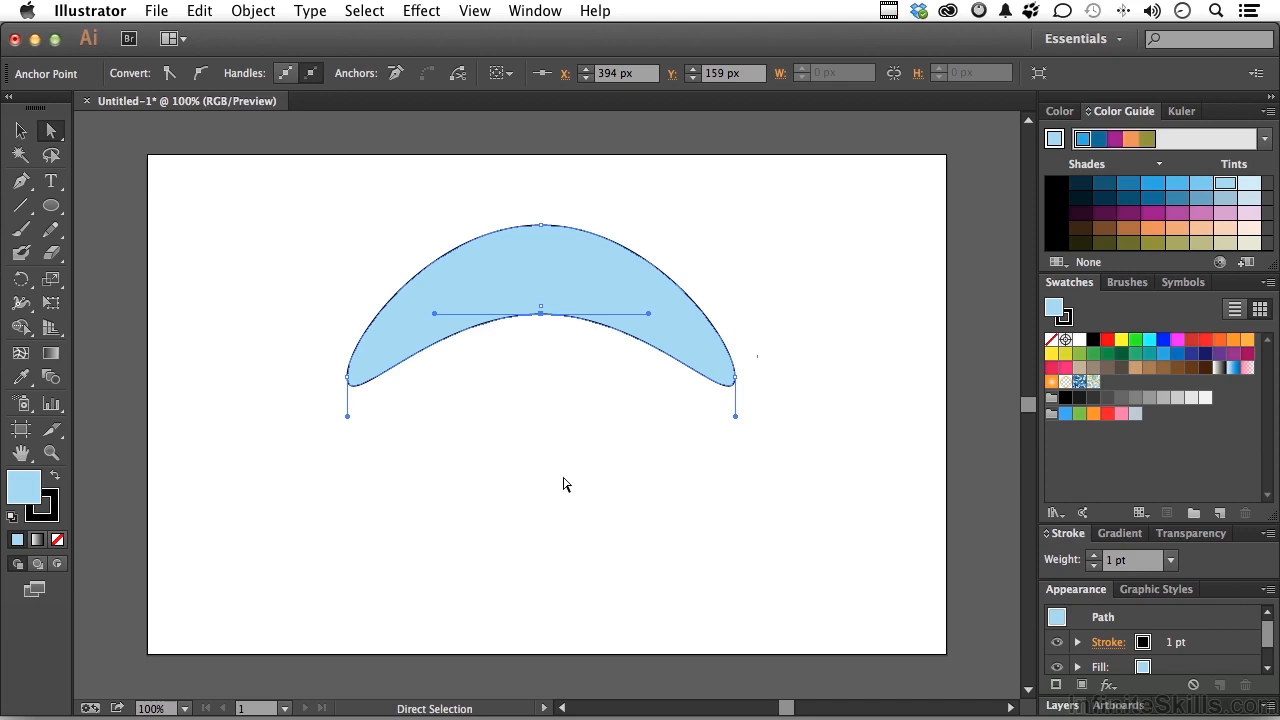
{"action": "mouse_move", "coordinate": [640, 348]}
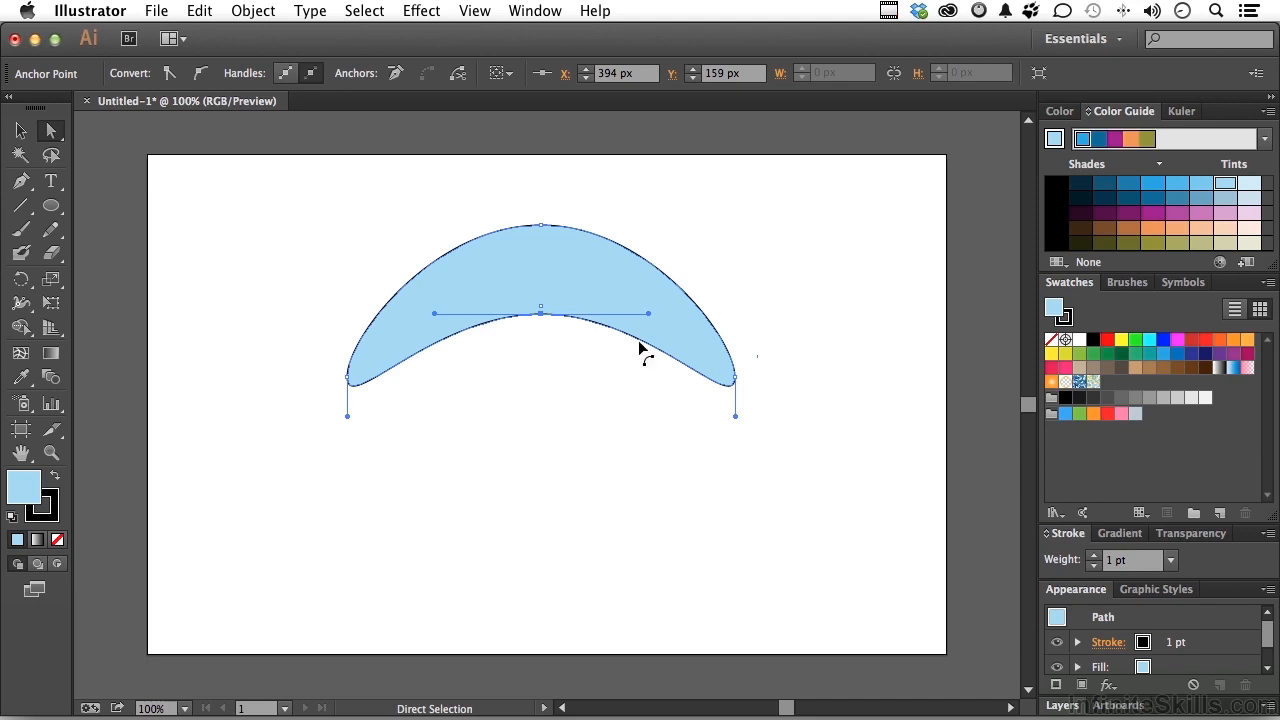
{"action": "mouse_move", "coordinate": [576, 356]}
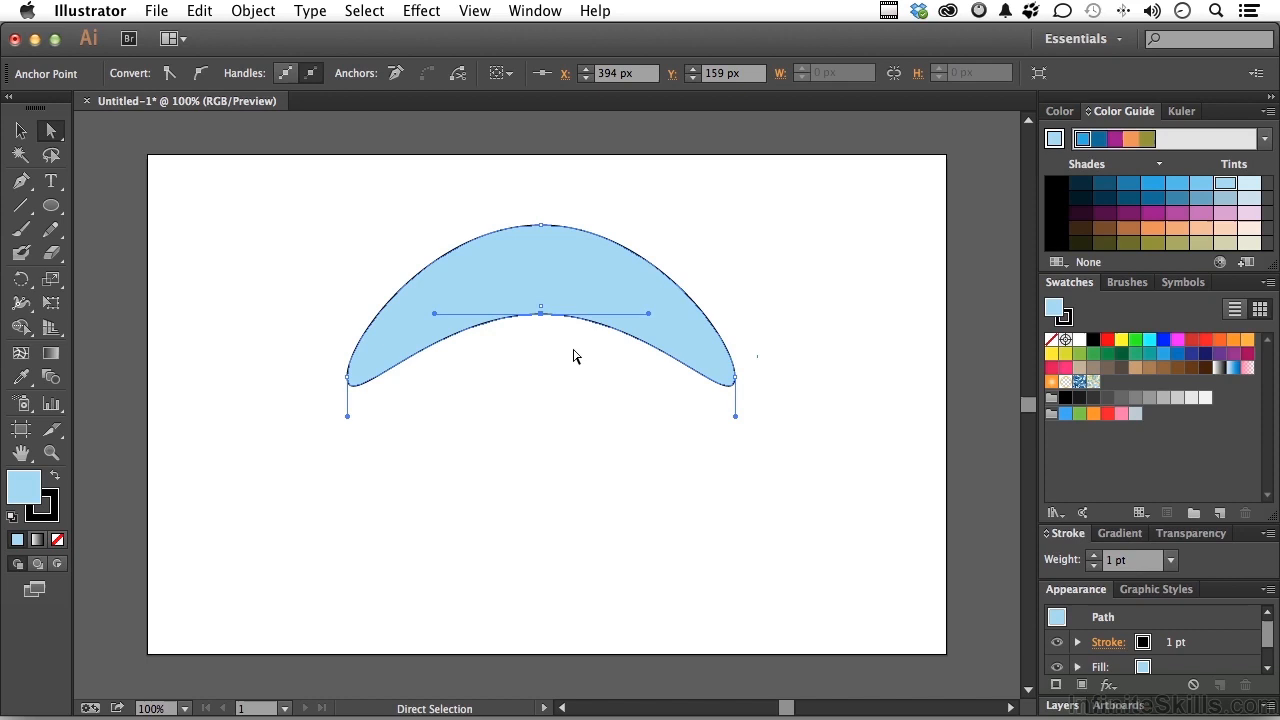
{"action": "mouse_move", "coordinate": [604, 362]}
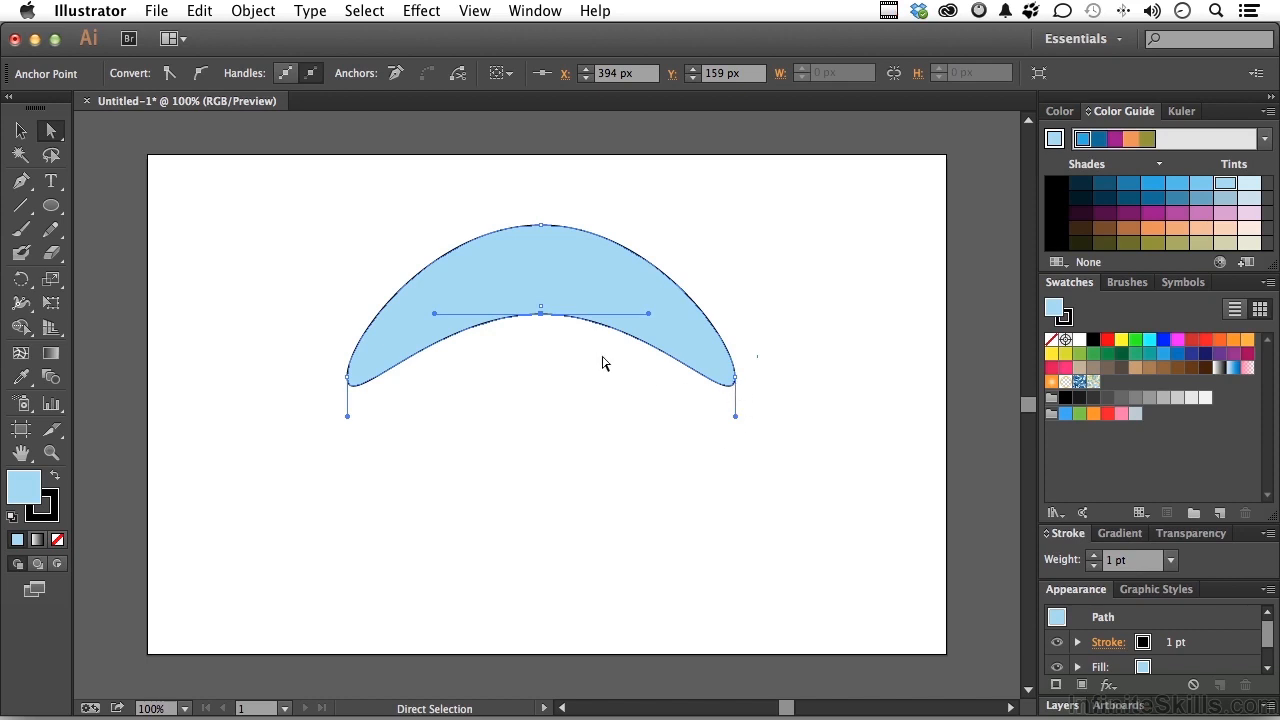
{"action": "mouse_move", "coordinate": [656, 376]}
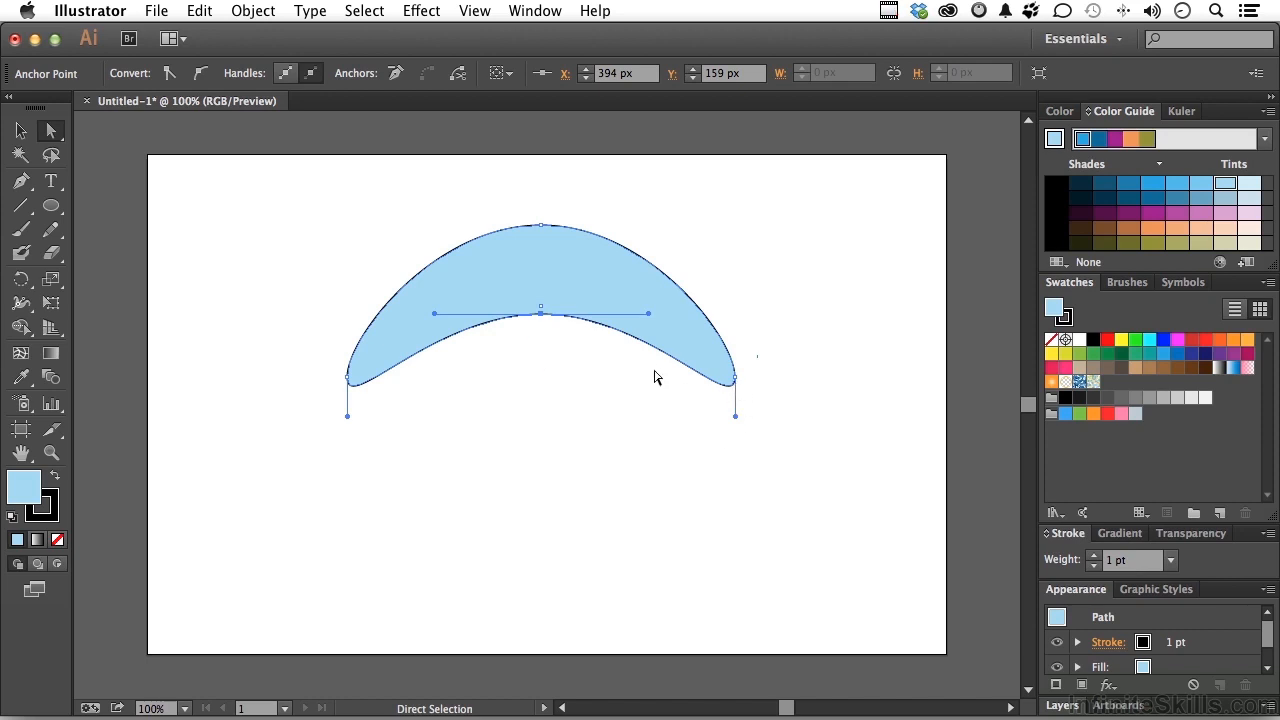
{"action": "mouse_move", "coordinate": [652, 356]}
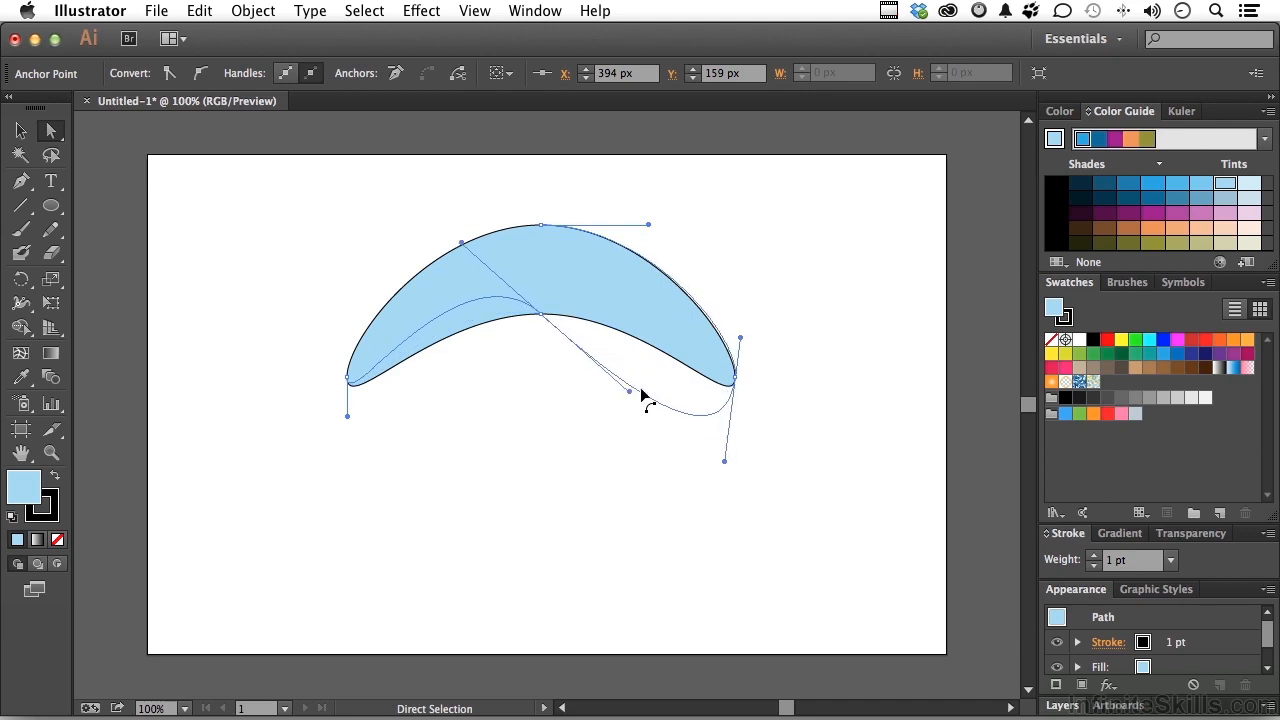
{"action": "left_click_drag", "start_coordinate": [644, 396], "coordinate": [632, 352]}
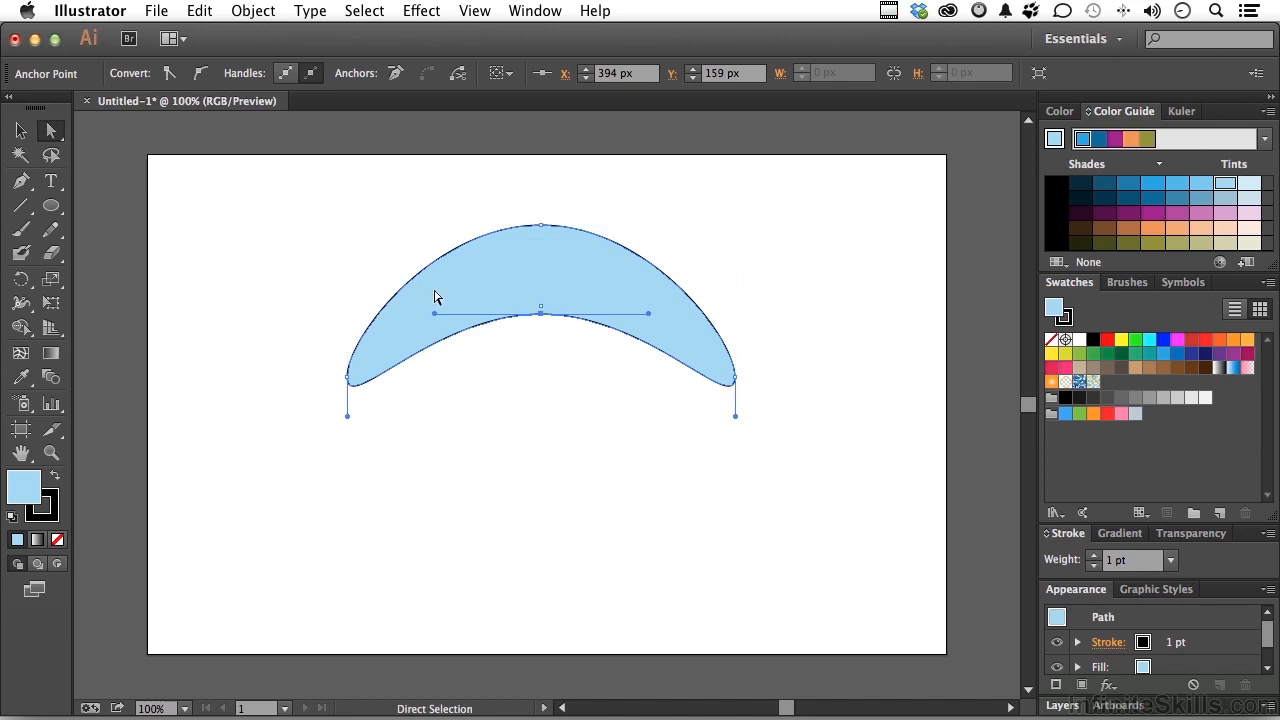
{"action": "mouse_move", "coordinate": [290, 258]}
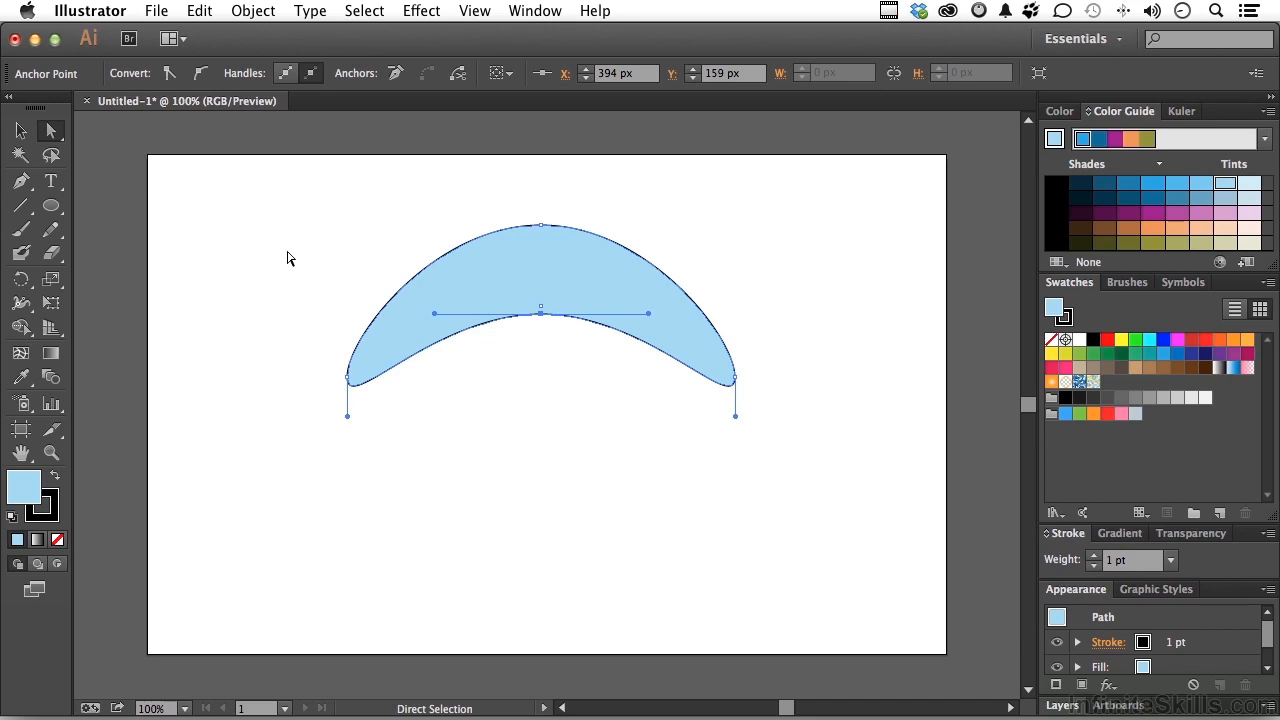
- Select the Pen Tool to start drawing paths point by point
{"action": "left_click", "coordinate": [16, 132]}
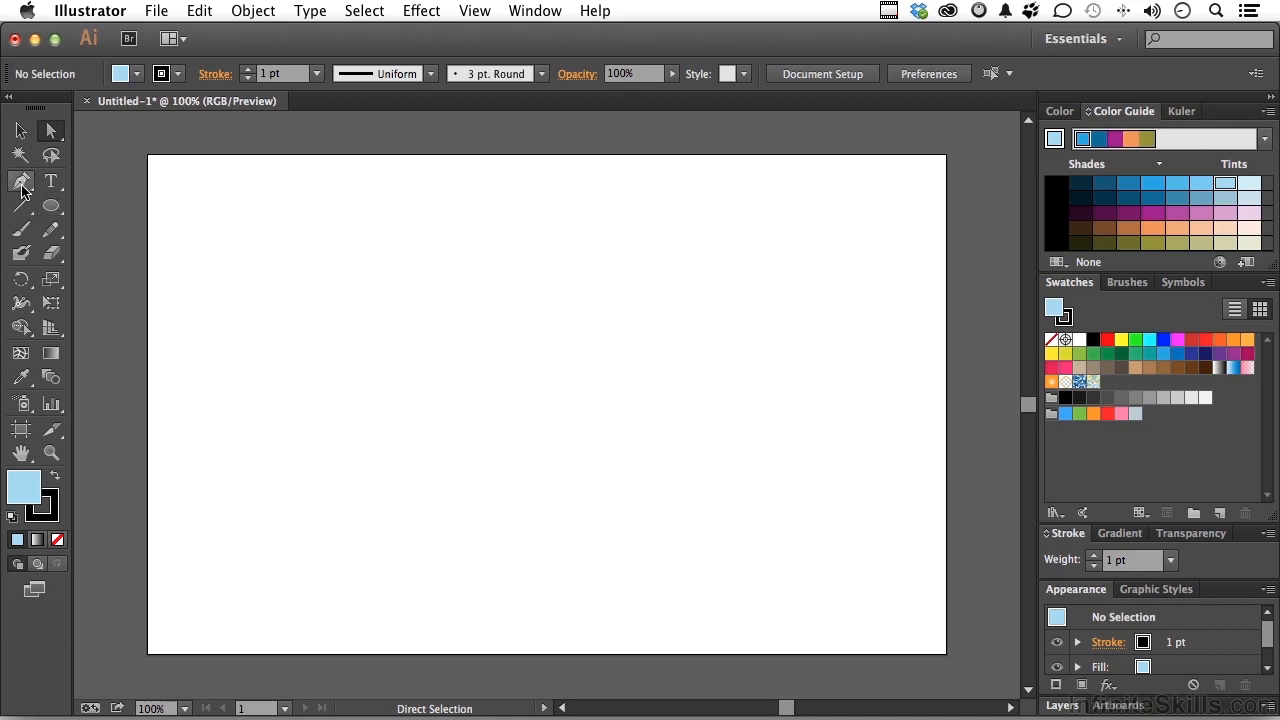
{"action": "mouse_move", "coordinate": [22, 180]}
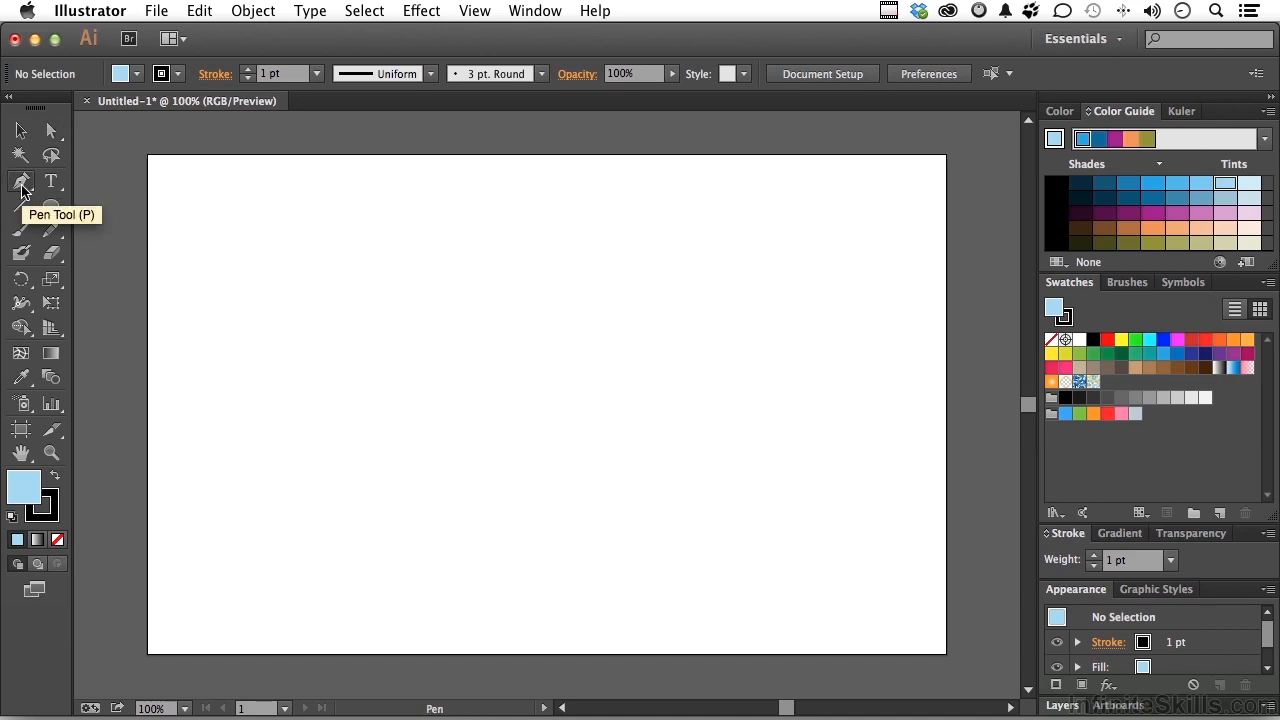
{"action": "mouse_move", "coordinate": [550, 256]}
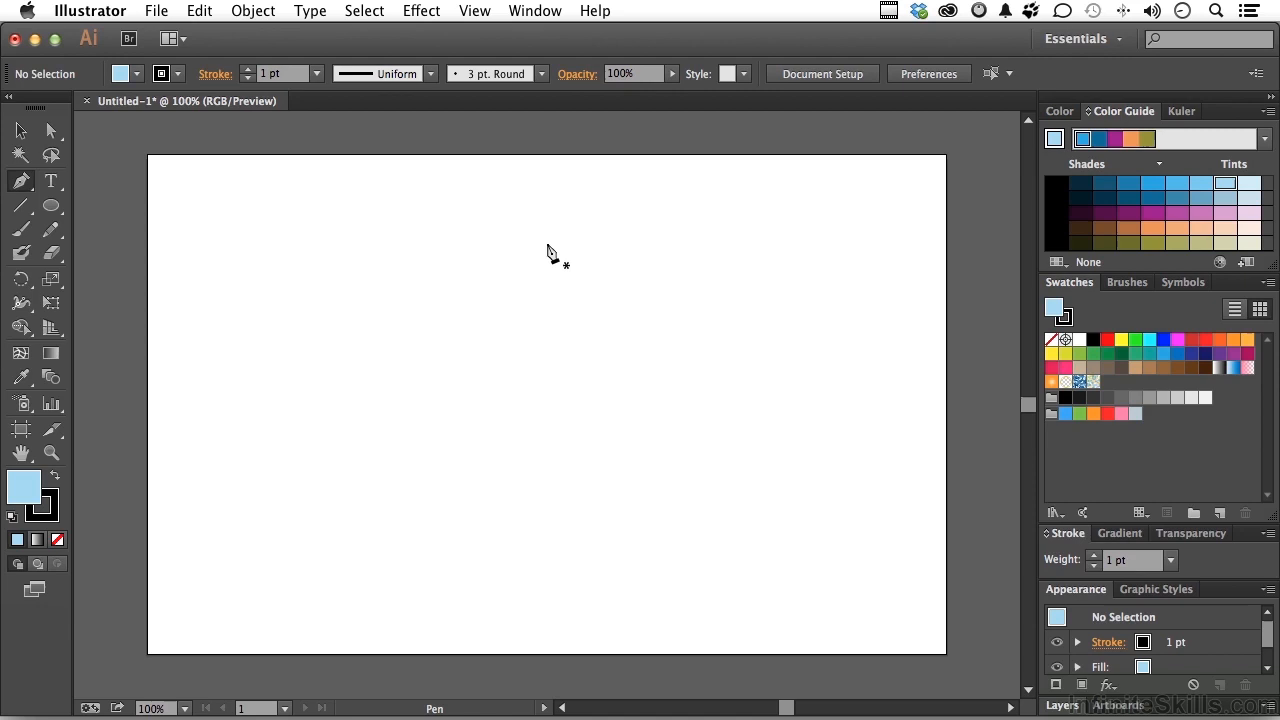
- Place the triangle's peak near top centre, then its lower-left and lower-right corners
{"action": "left_click", "coordinate": [532, 216]}
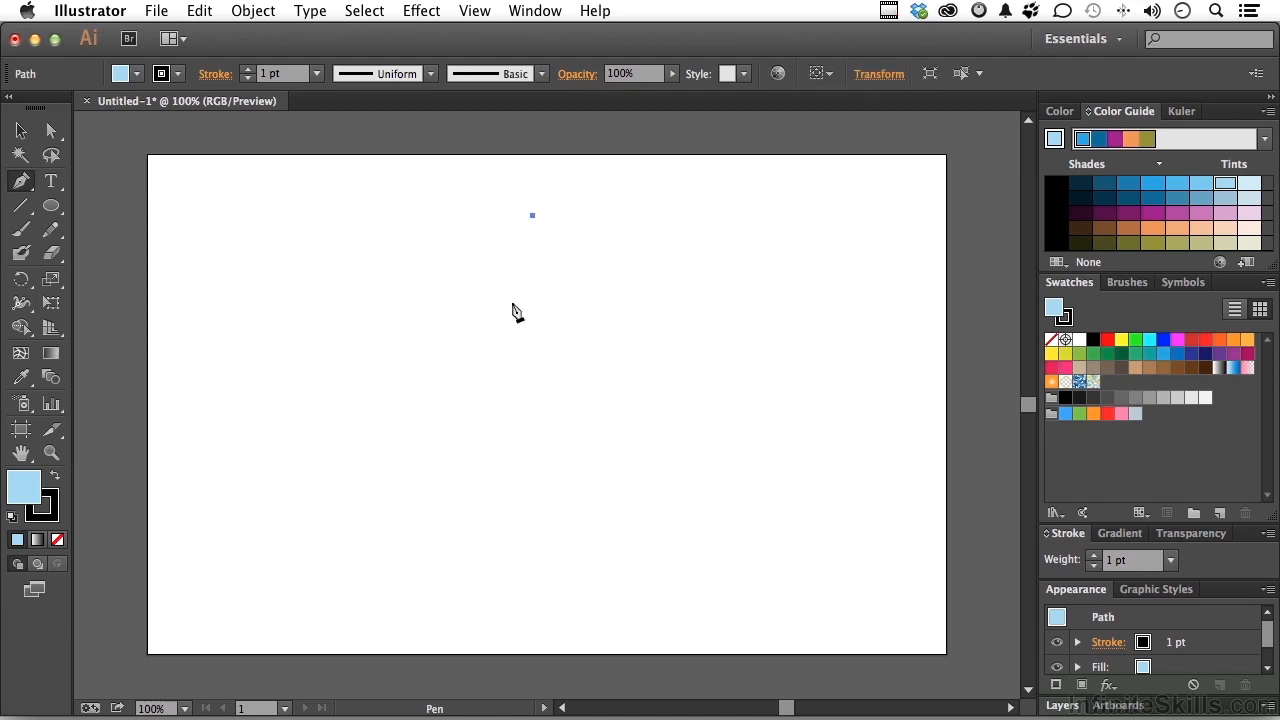
{"action": "left_click", "coordinate": [364, 424]}
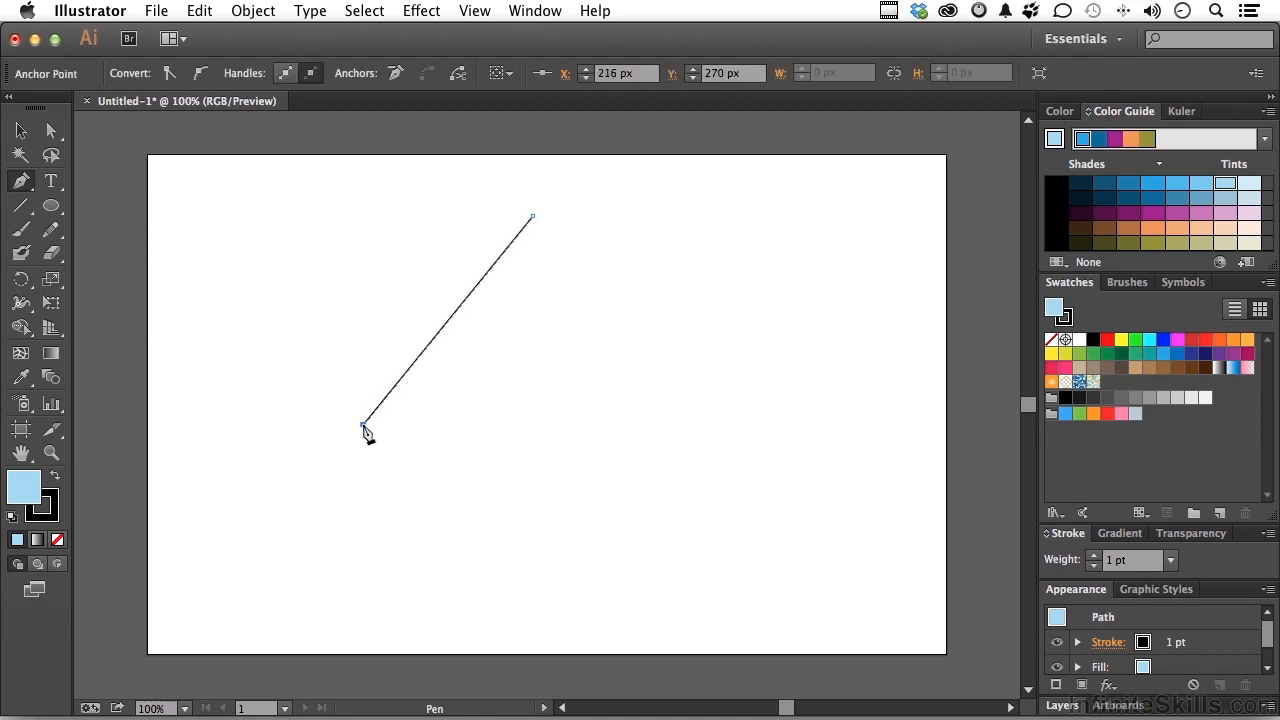
{"action": "left_click", "coordinate": [732, 424]}
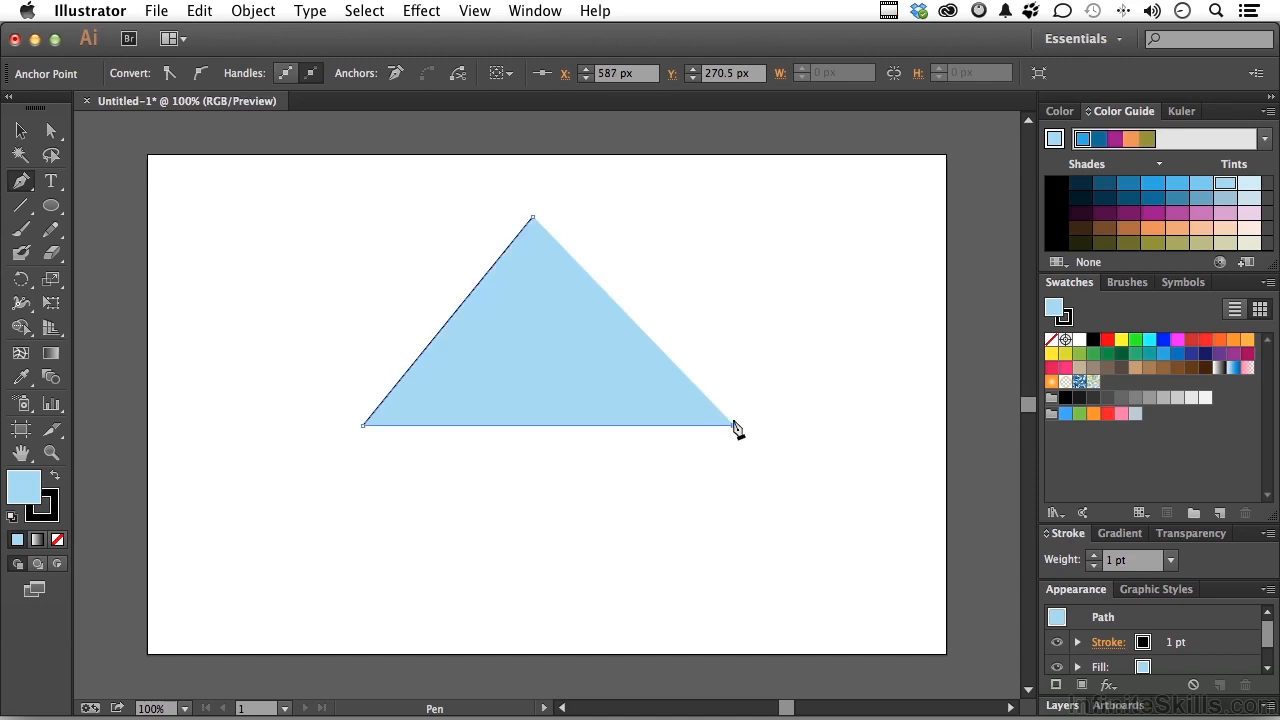
{"action": "mouse_move", "coordinate": [536, 224]}
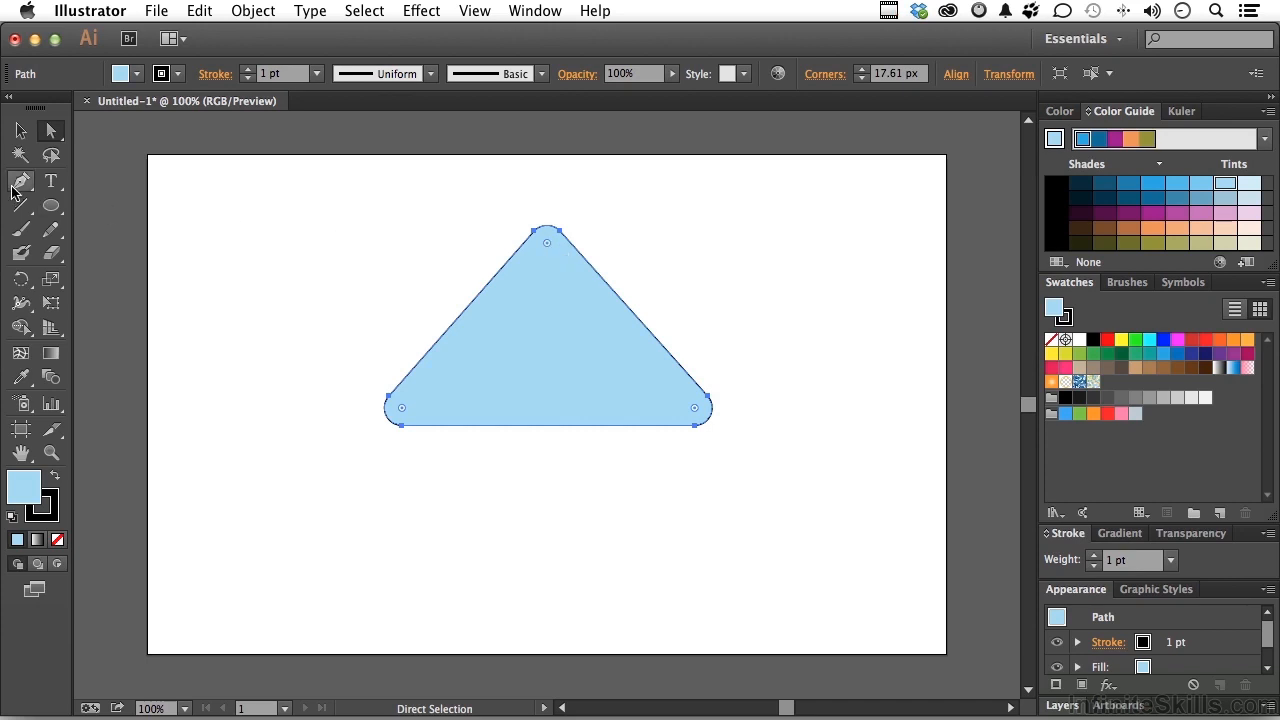
- Select the Pen Tool to leave the rounded triangle's corner widgets
{"action": "left_click", "coordinate": [20, 180]}
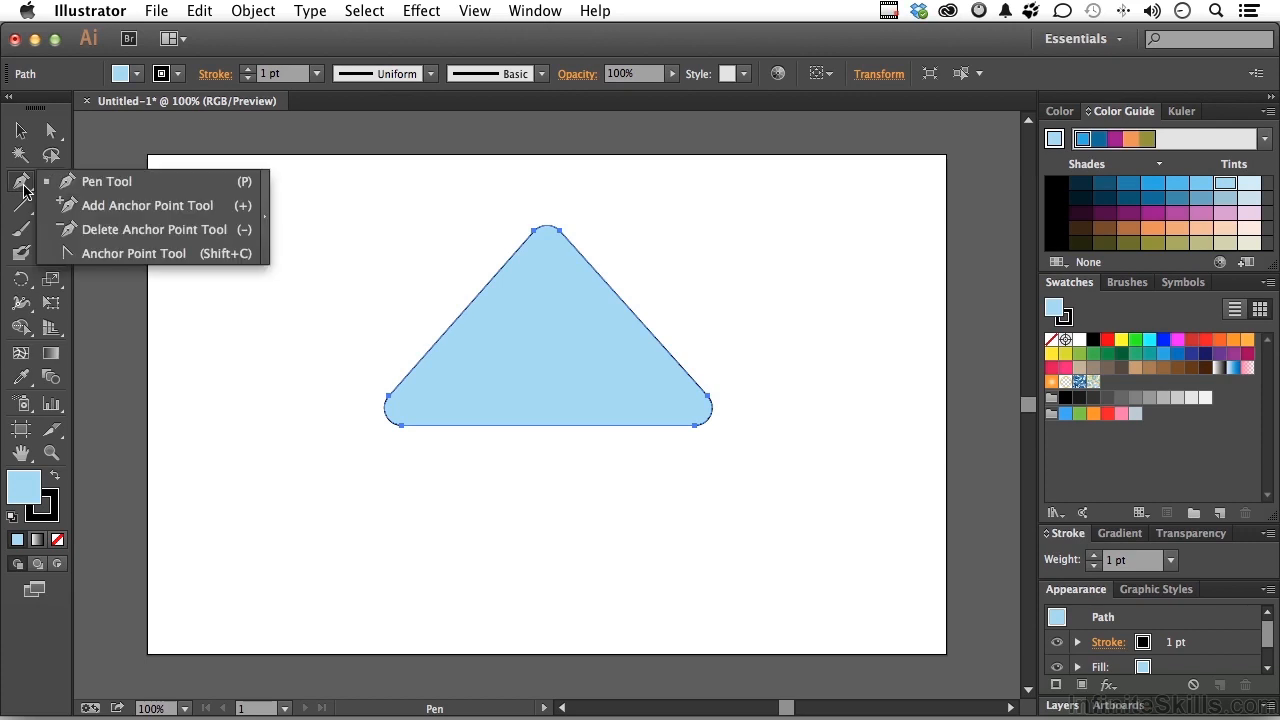
{"action": "mouse_move", "coordinate": [96, 212]}
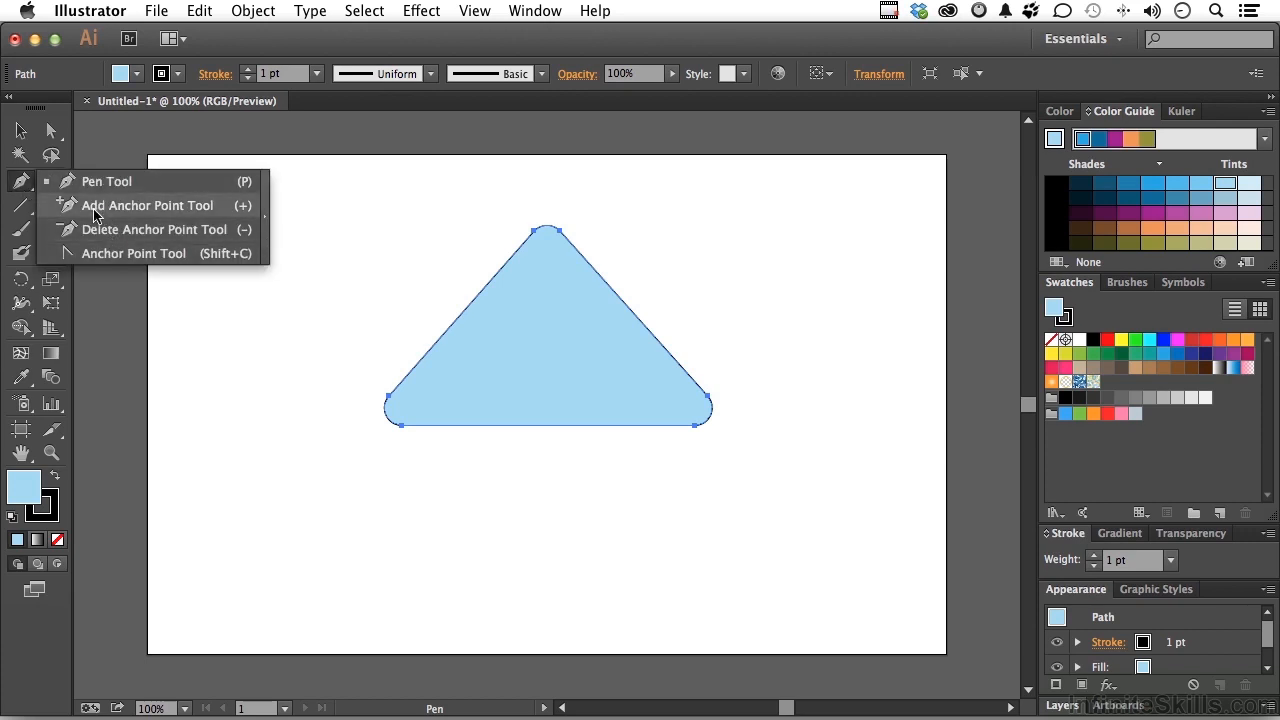
{"action": "mouse_move", "coordinate": [100, 252]}
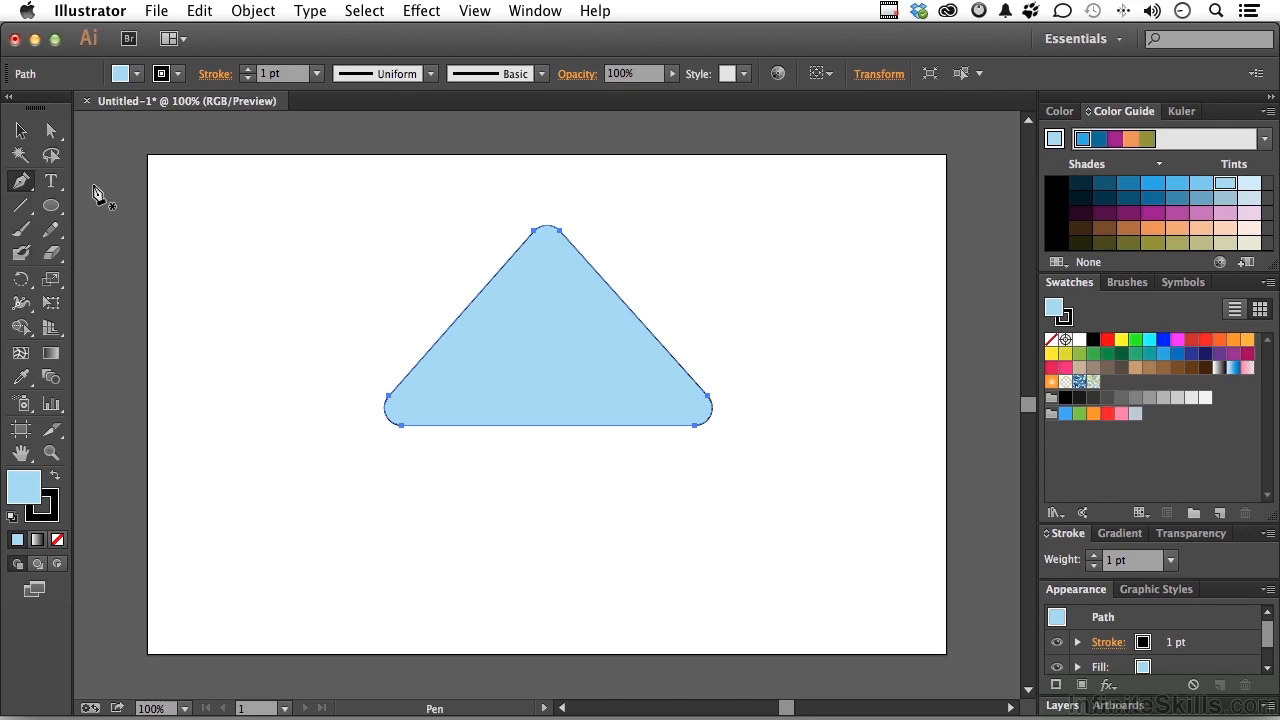
{"action": "mouse_move", "coordinate": [418, 288]}
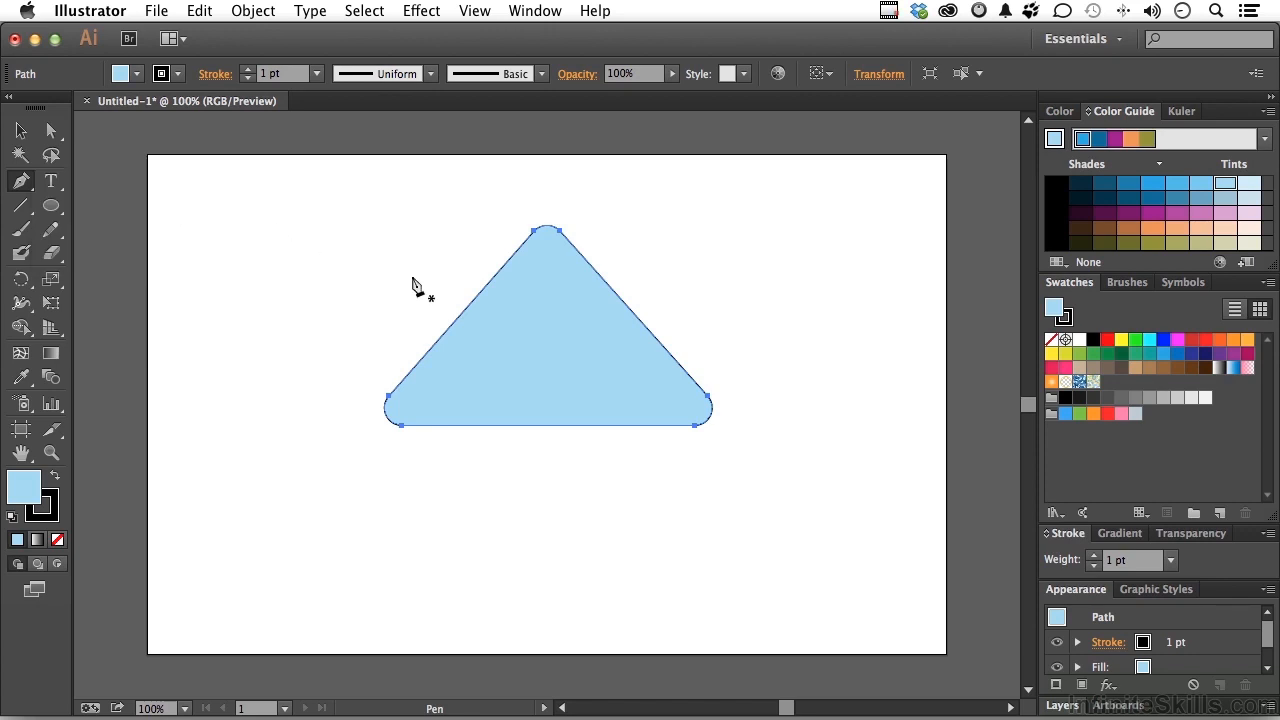
{"action": "mouse_move", "coordinate": [536, 248]}
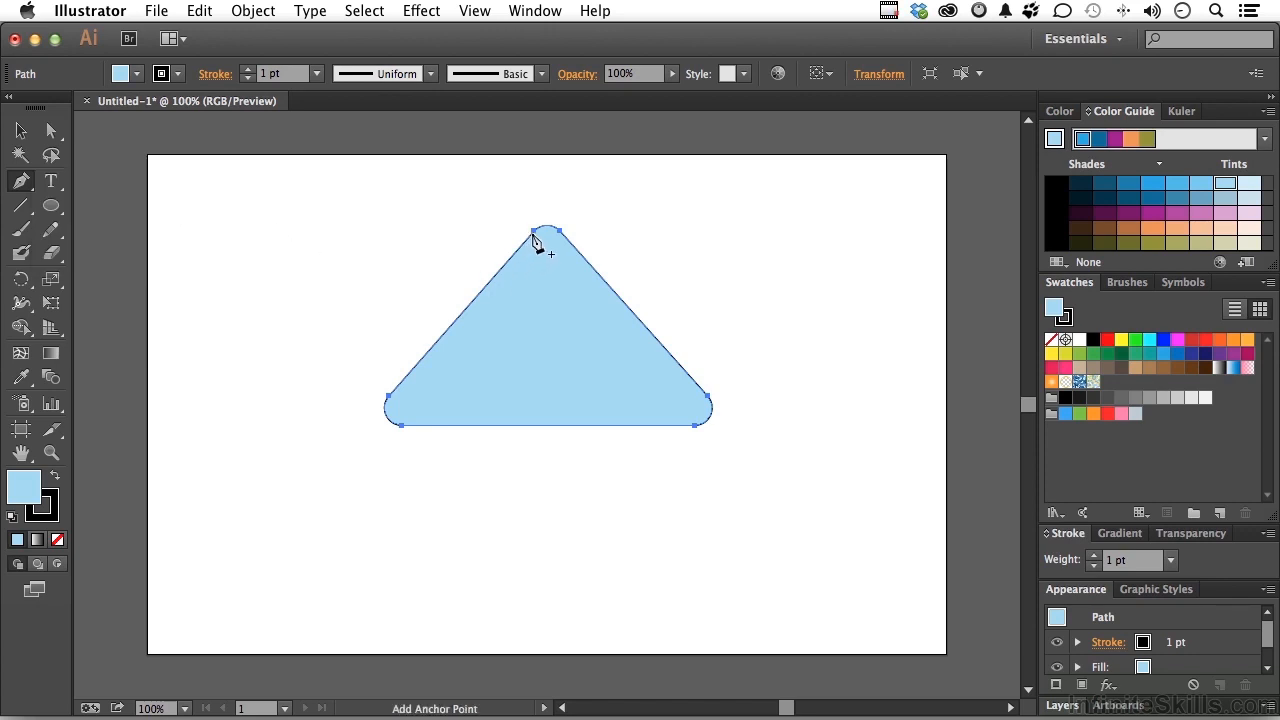
{"action": "mouse_move", "coordinate": [504, 244]}
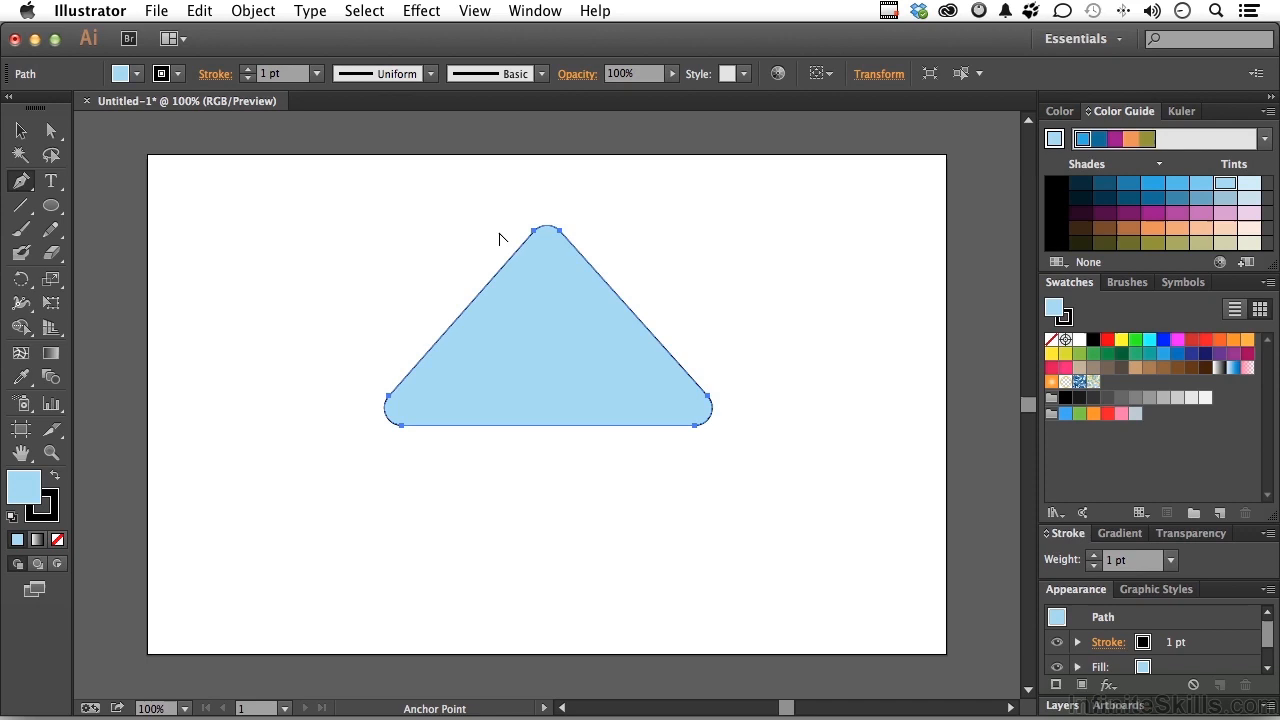
{"action": "mouse_move", "coordinate": [536, 244]}
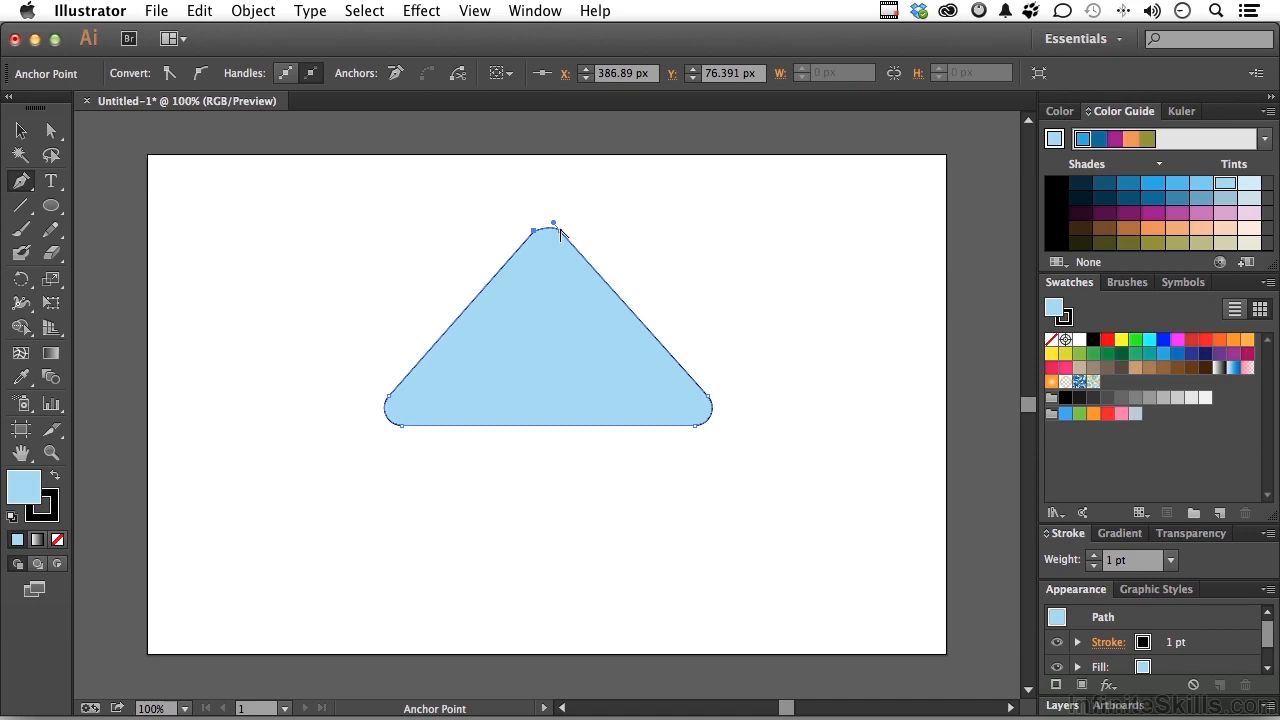
- Add a new anchor point on the triangle's outline near its rounded peak
{"action": "left_click", "coordinate": [552, 232]}
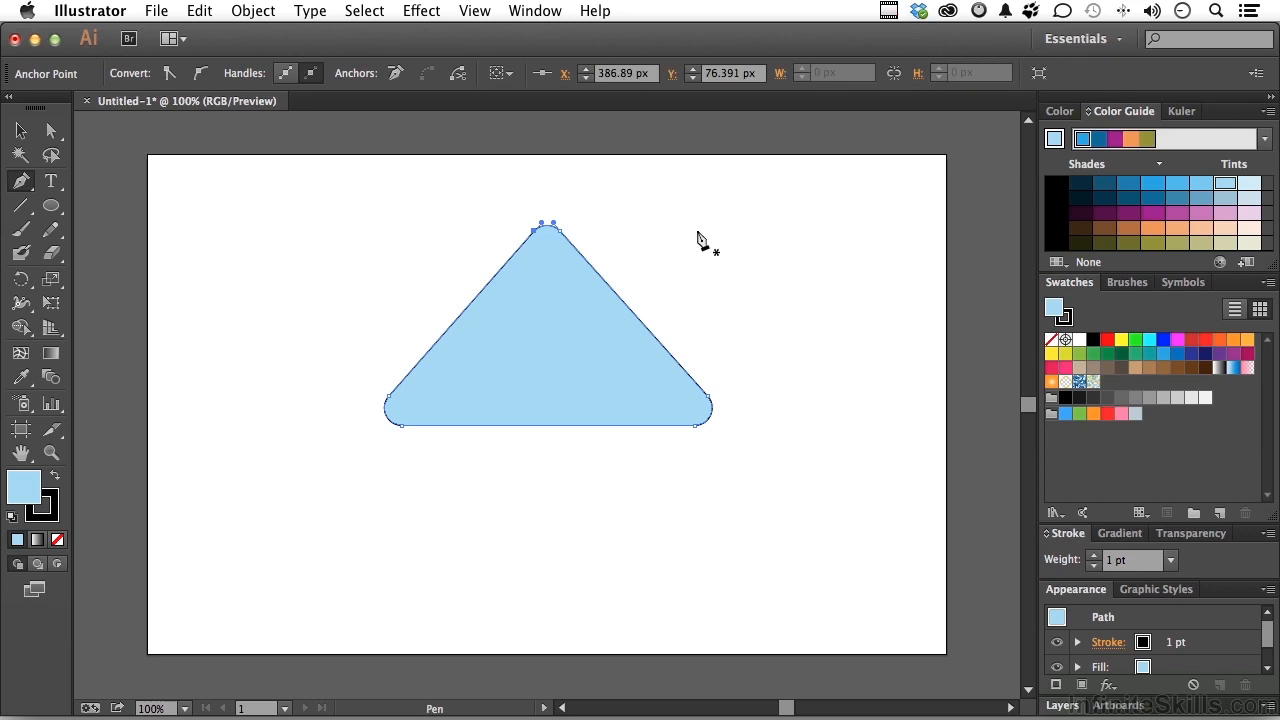
{"action": "mouse_move", "coordinate": [700, 238]}
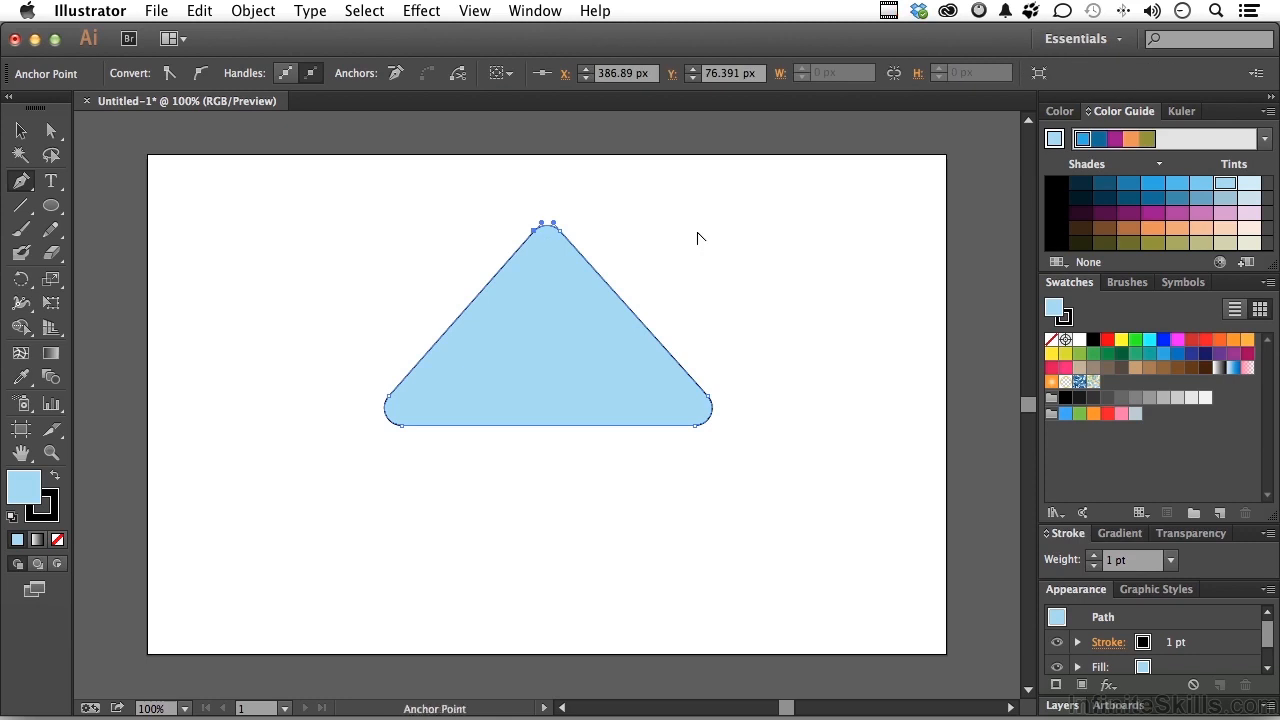
{"action": "mouse_move", "coordinate": [756, 430]}
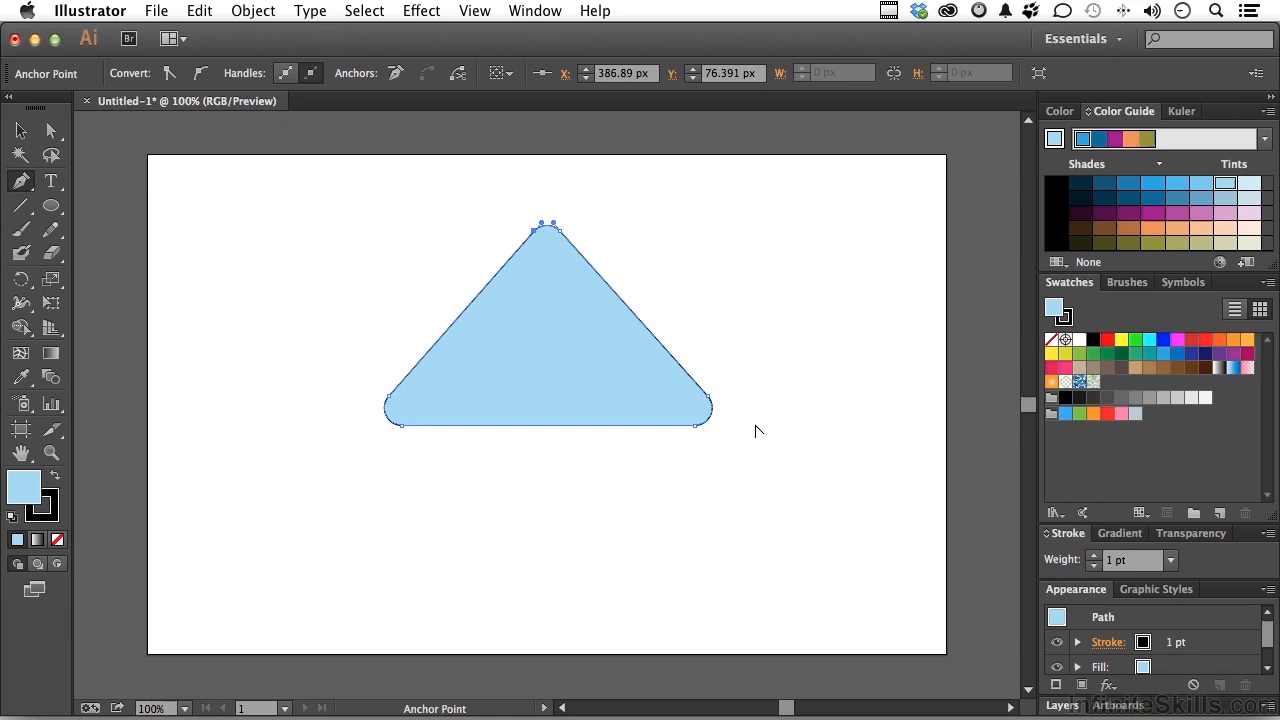
{"action": "mouse_move", "coordinate": [632, 318]}
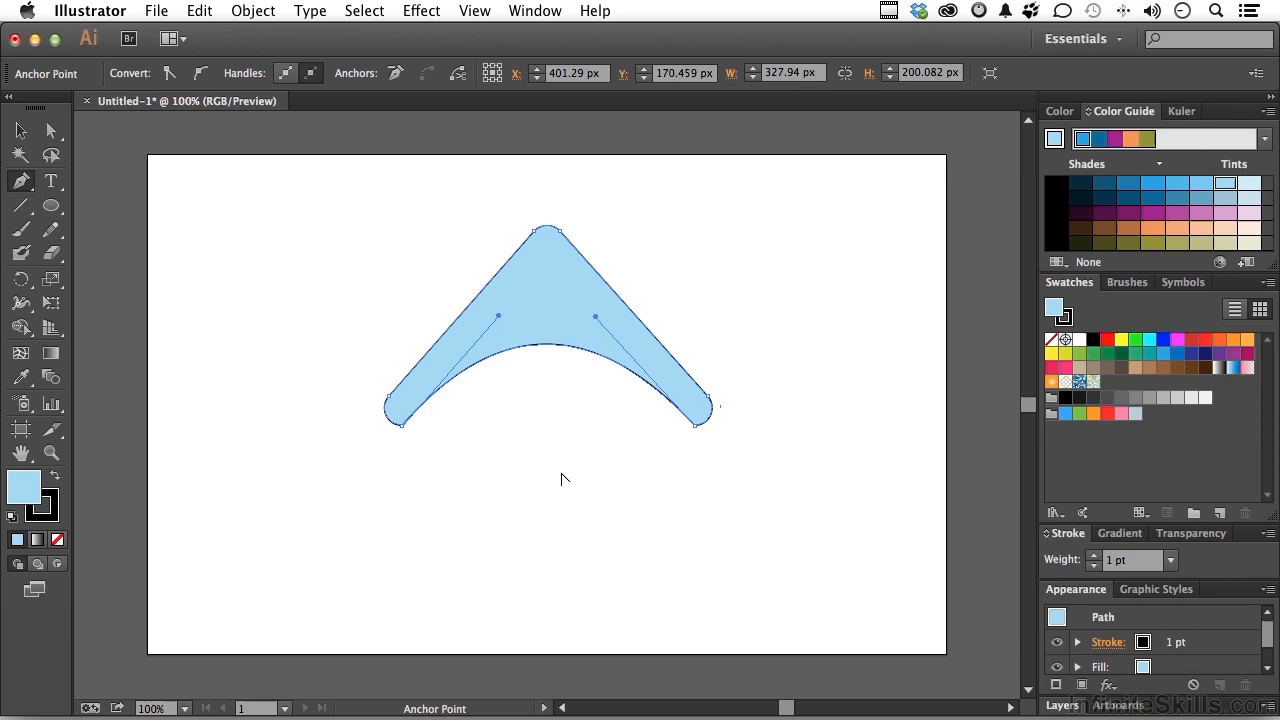
{"action": "mouse_move", "coordinate": [564, 480]}
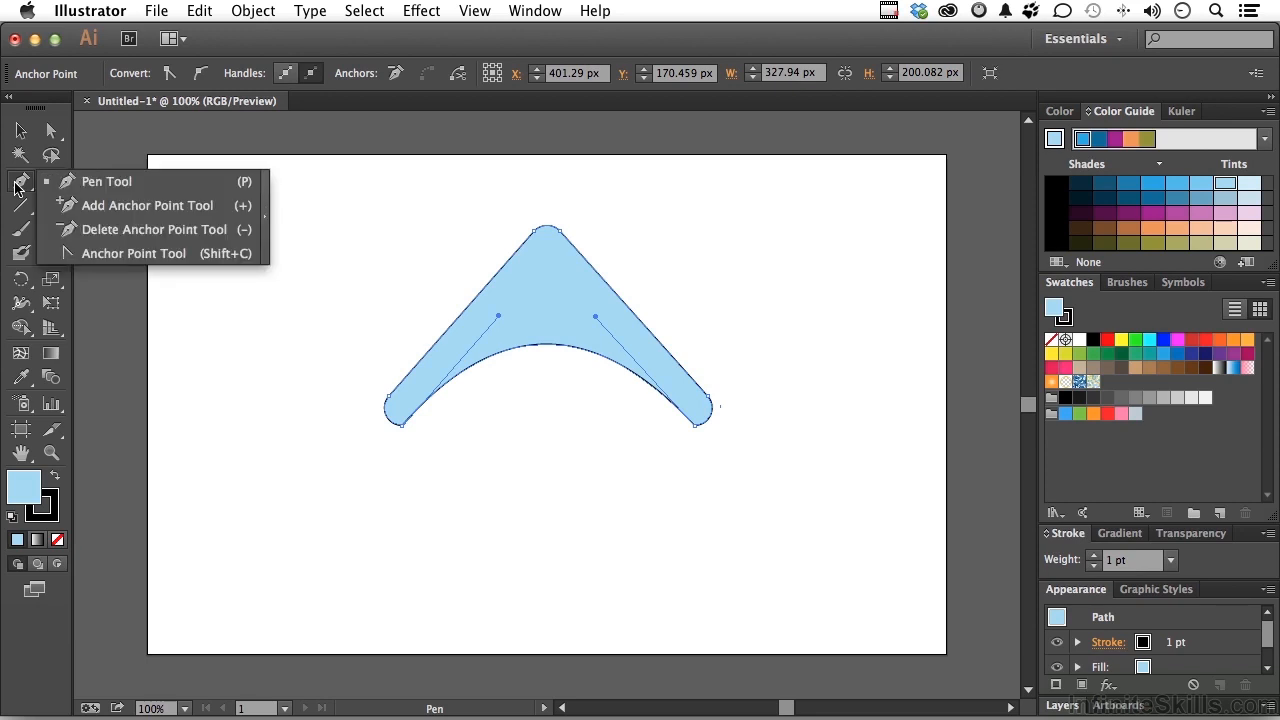
{"action": "mouse_move", "coordinate": [128, 252]}
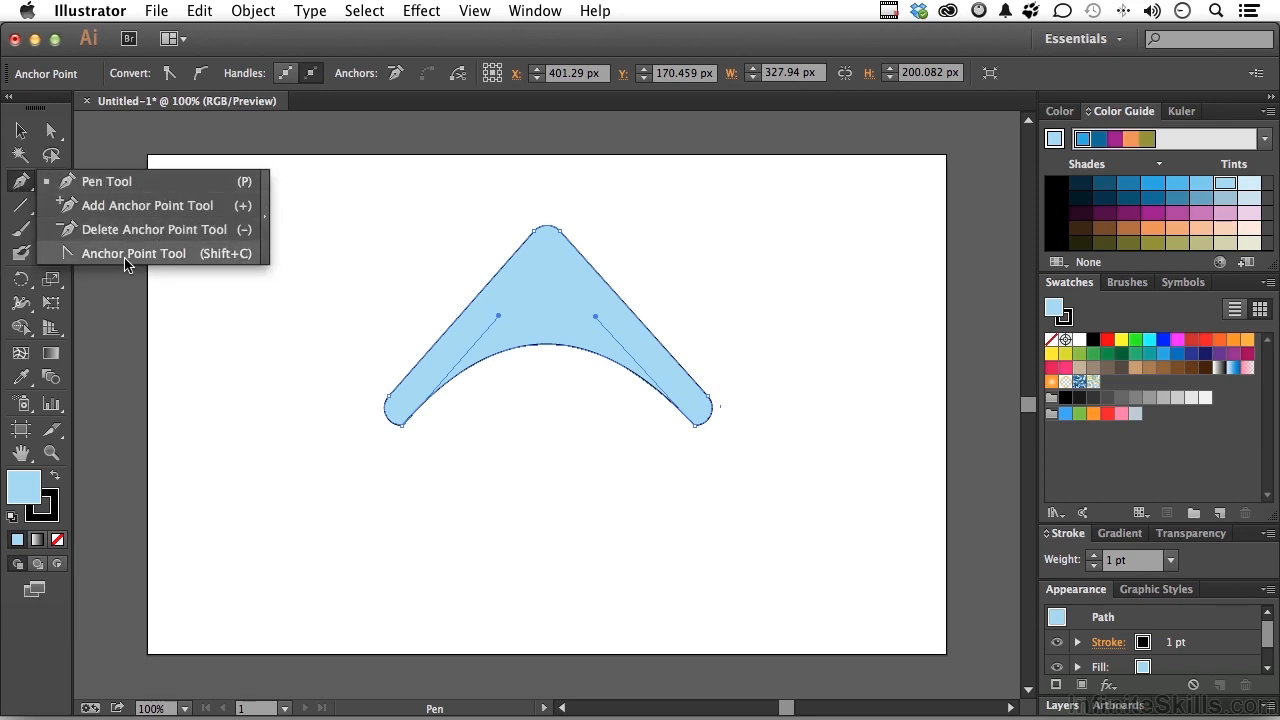
- With the Anchor Point Tool, bow the inner curve downward, then bring it back to an upward arch
{"action": "left_click", "coordinate": [132, 252]}
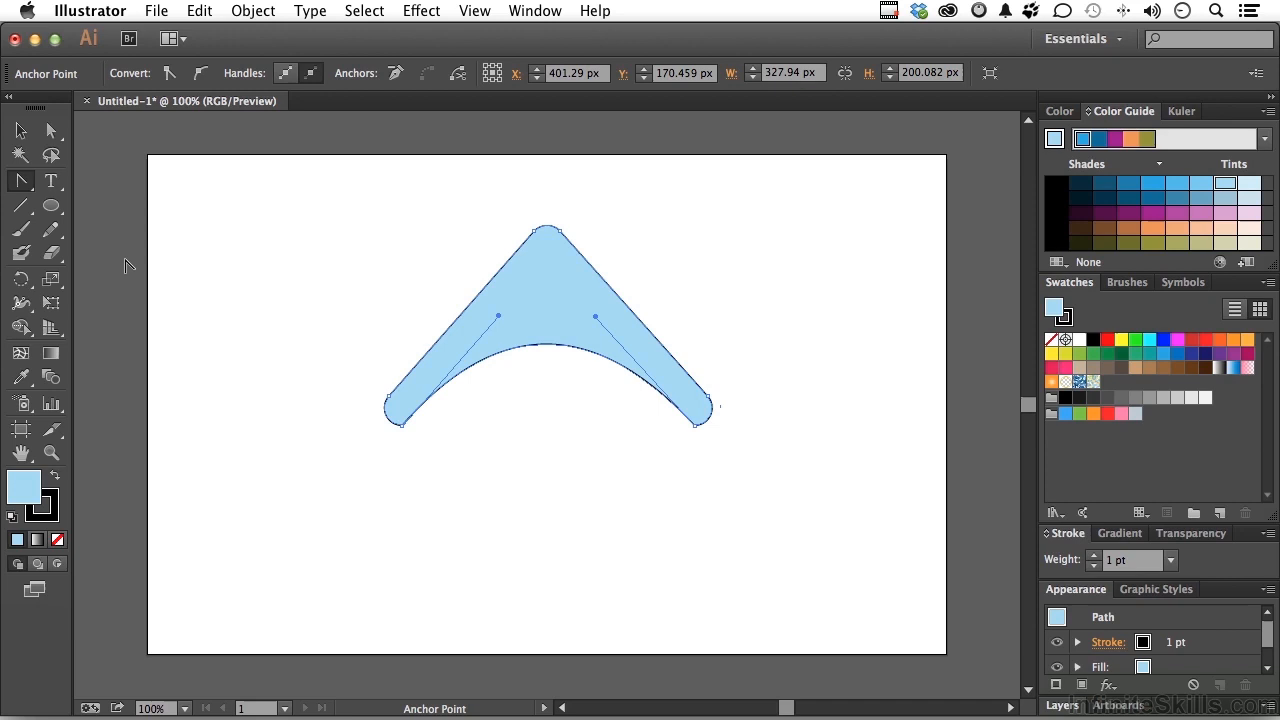
{"action": "mouse_move", "coordinate": [596, 456]}
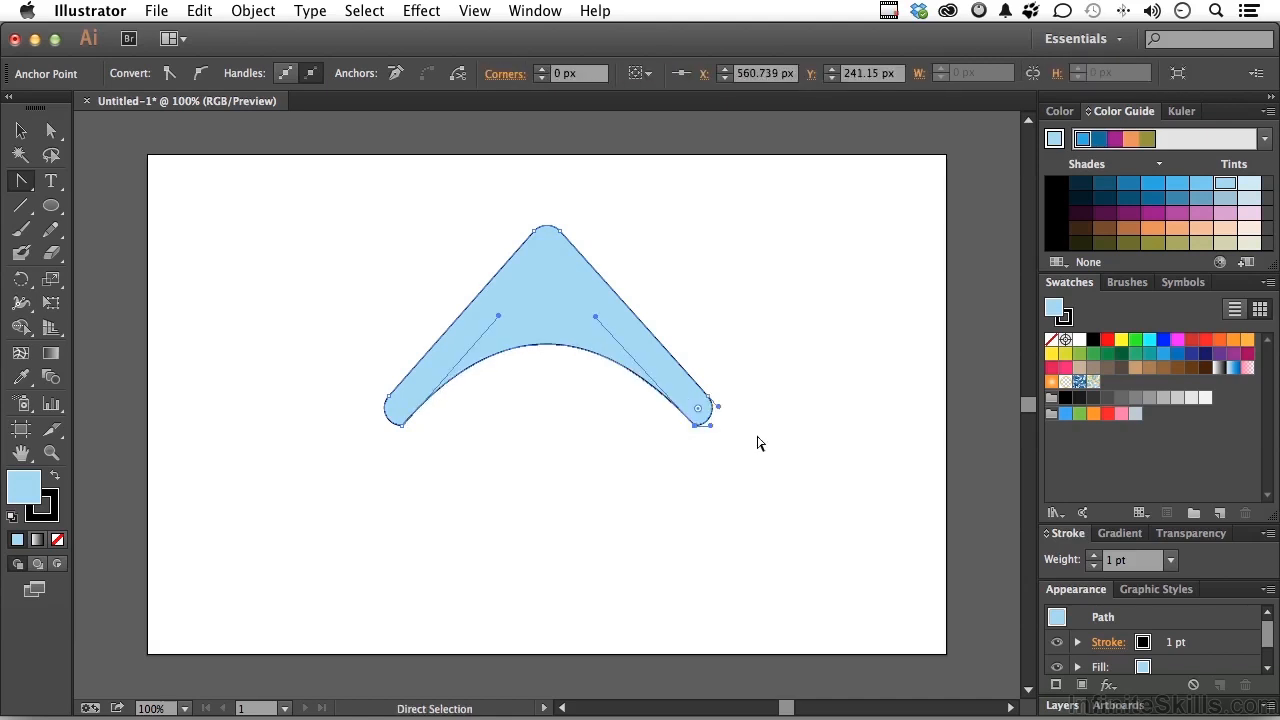
{"action": "left_click", "coordinate": [698, 408]}
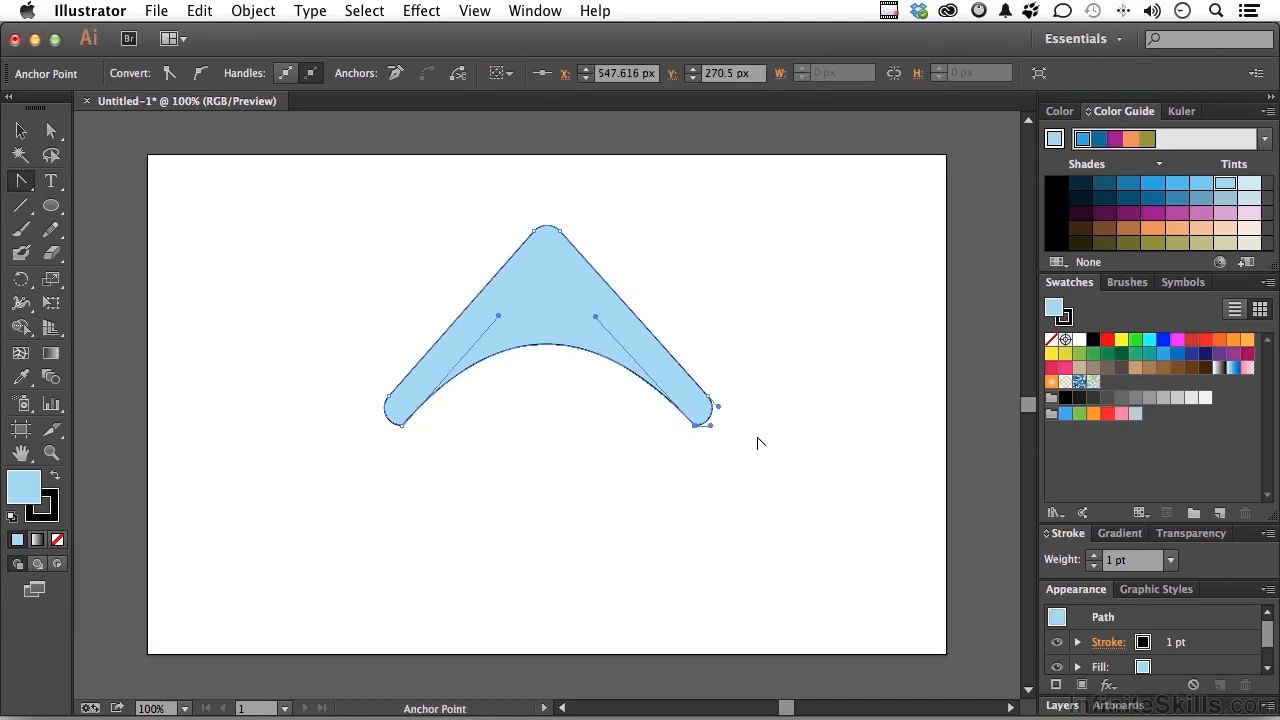
{"action": "mouse_move", "coordinate": [550, 356]}
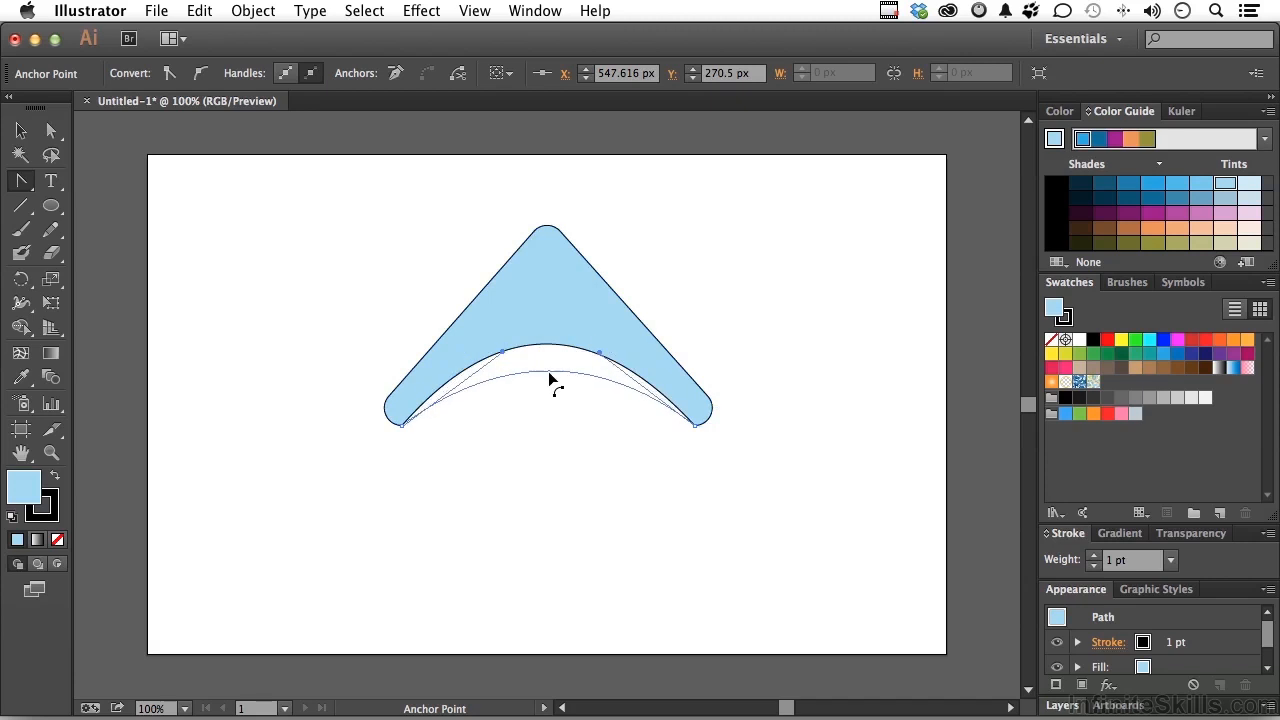
{"action": "left_click_drag", "start_coordinate": [548, 380], "coordinate": [548, 470]}
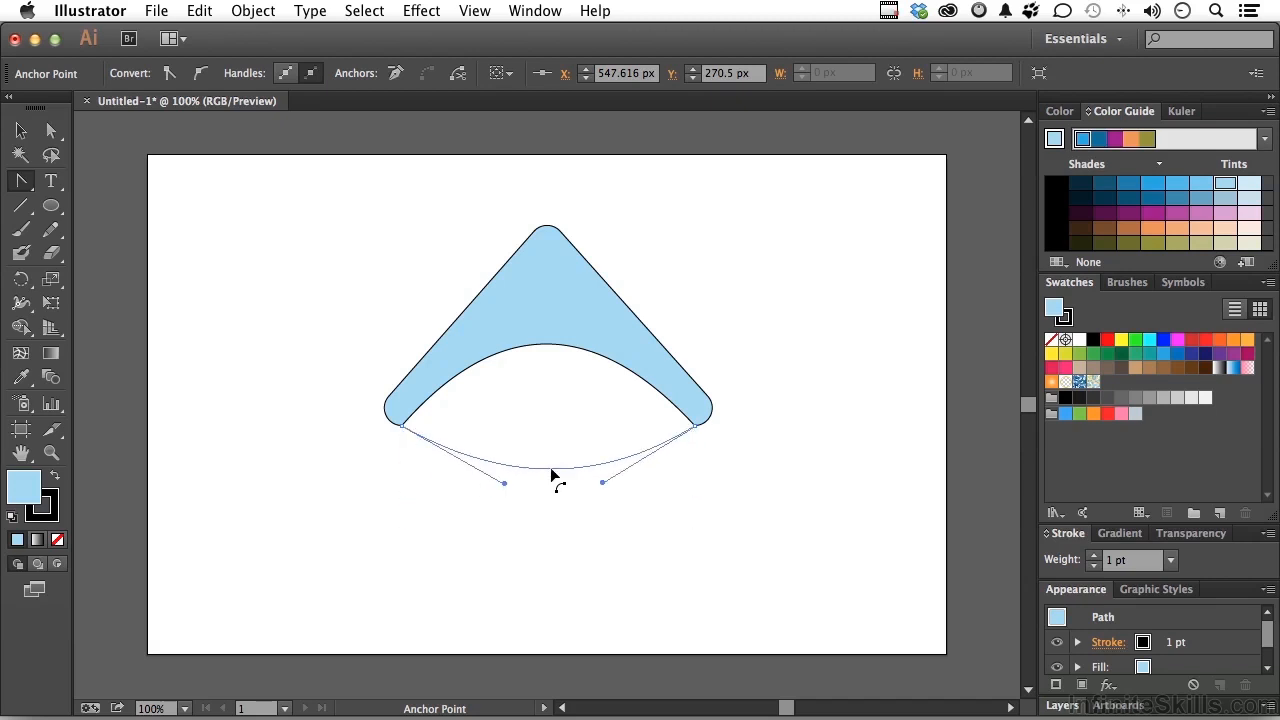
{"action": "left_click_drag", "start_coordinate": [548, 480], "coordinate": [548, 350]}
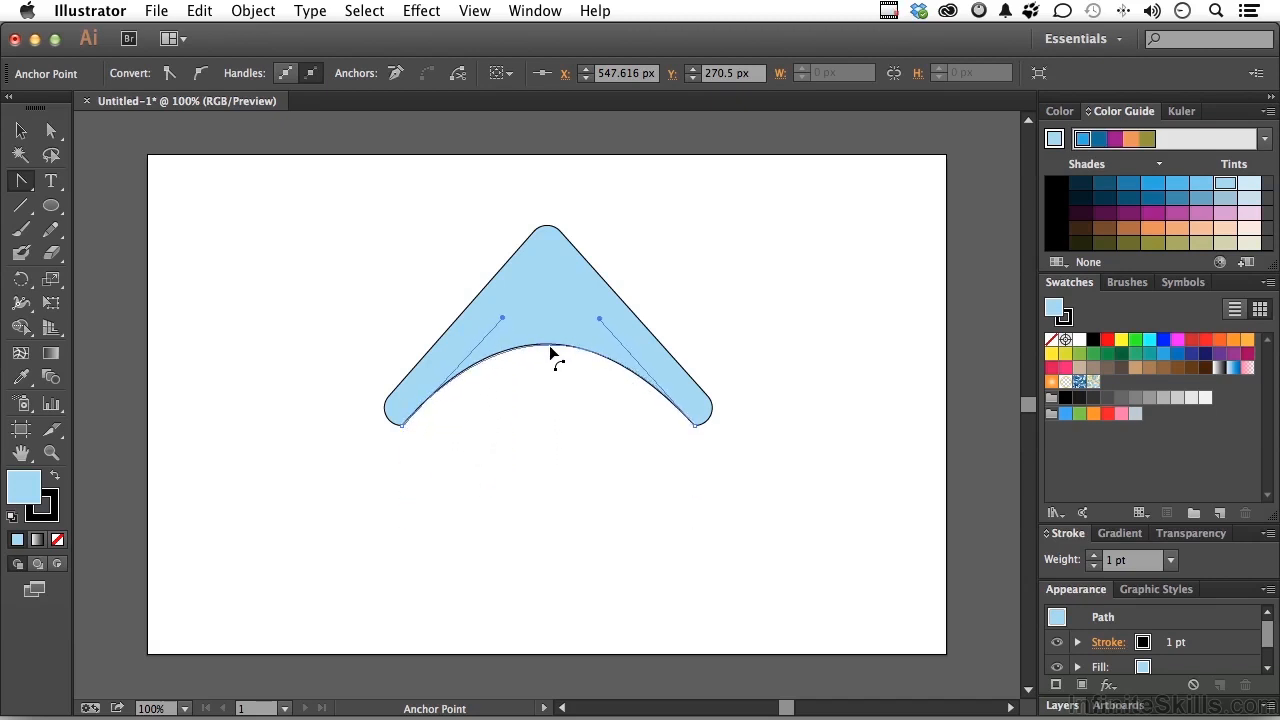
{"action": "left_click_drag", "start_coordinate": [548, 356], "coordinate": [548, 402]}
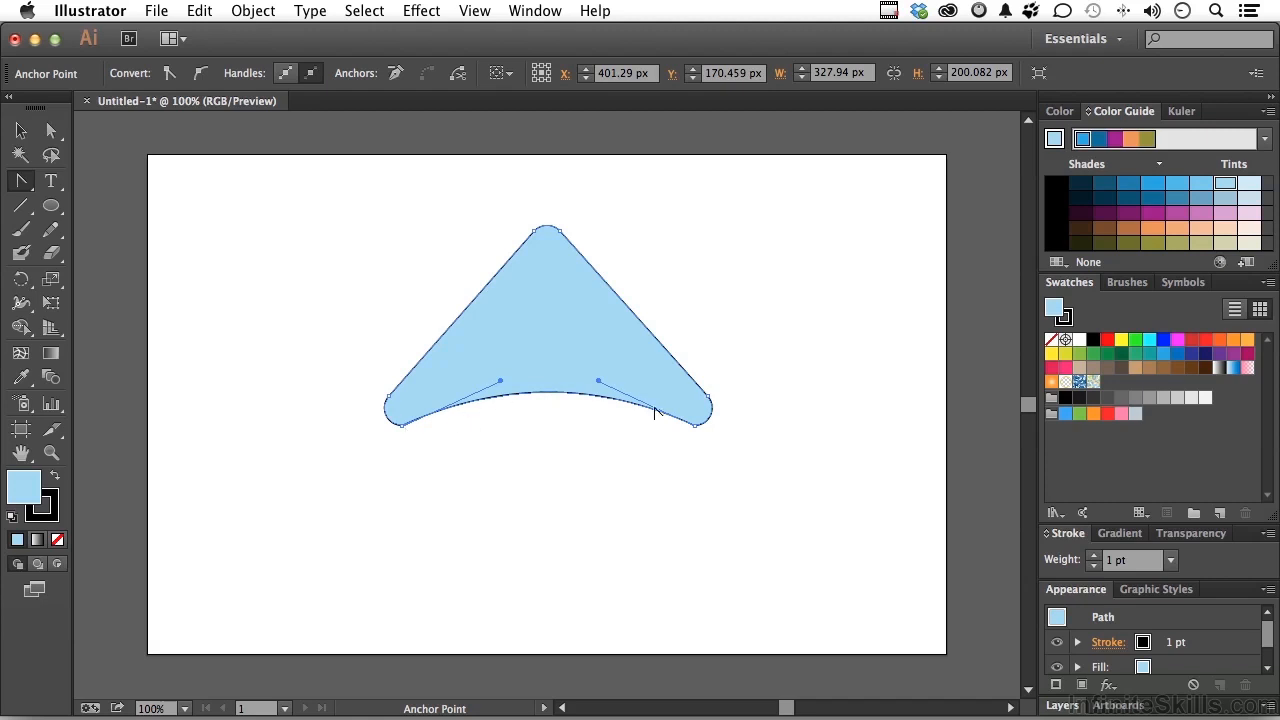
{"action": "mouse_move", "coordinate": [560, 428]}
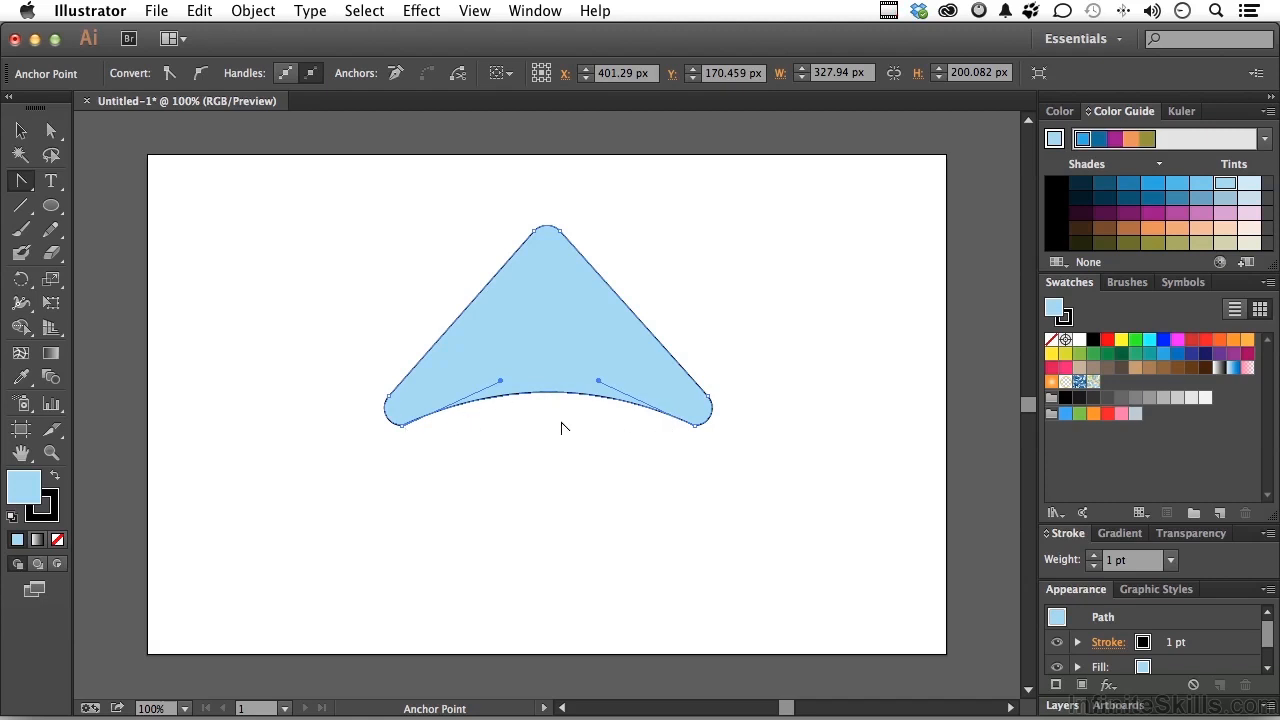
{"action": "mouse_move", "coordinate": [556, 400]}
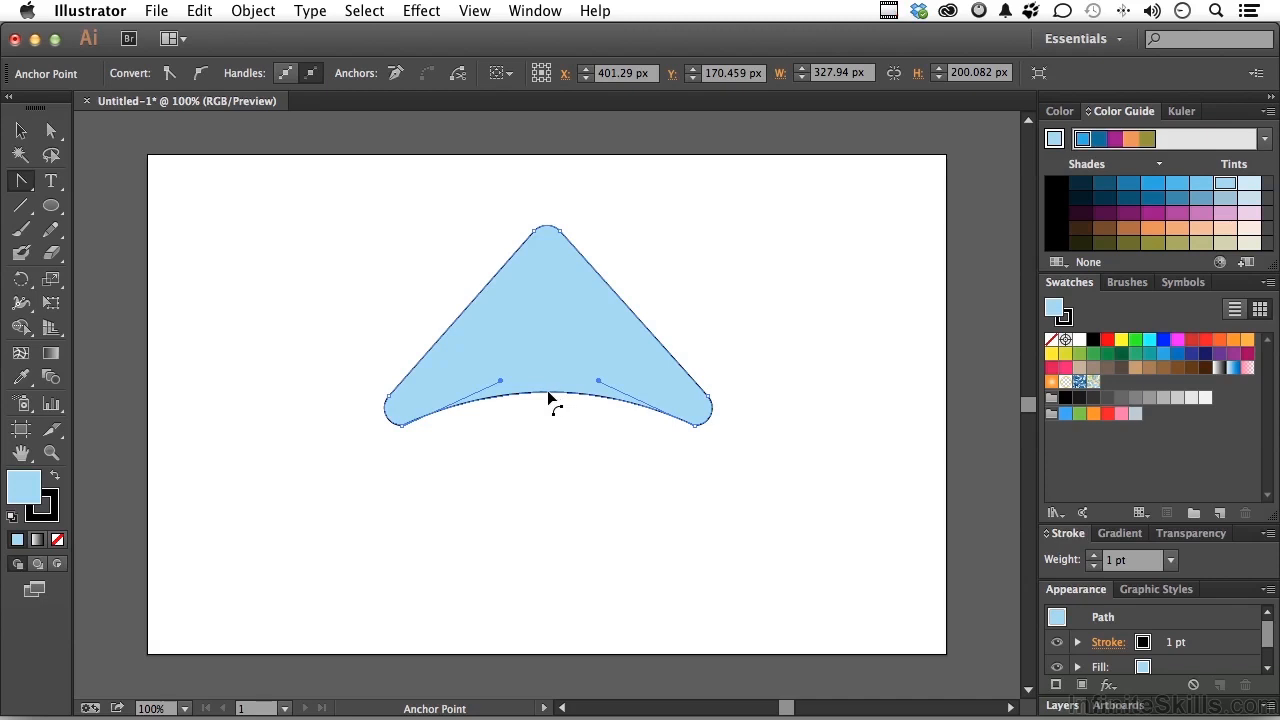
- Flatten the bottom curve, then Option-drag a copy of that curved segment below the shape
{"action": "left_click_drag", "start_coordinate": [548, 398], "coordinate": [548, 428]}
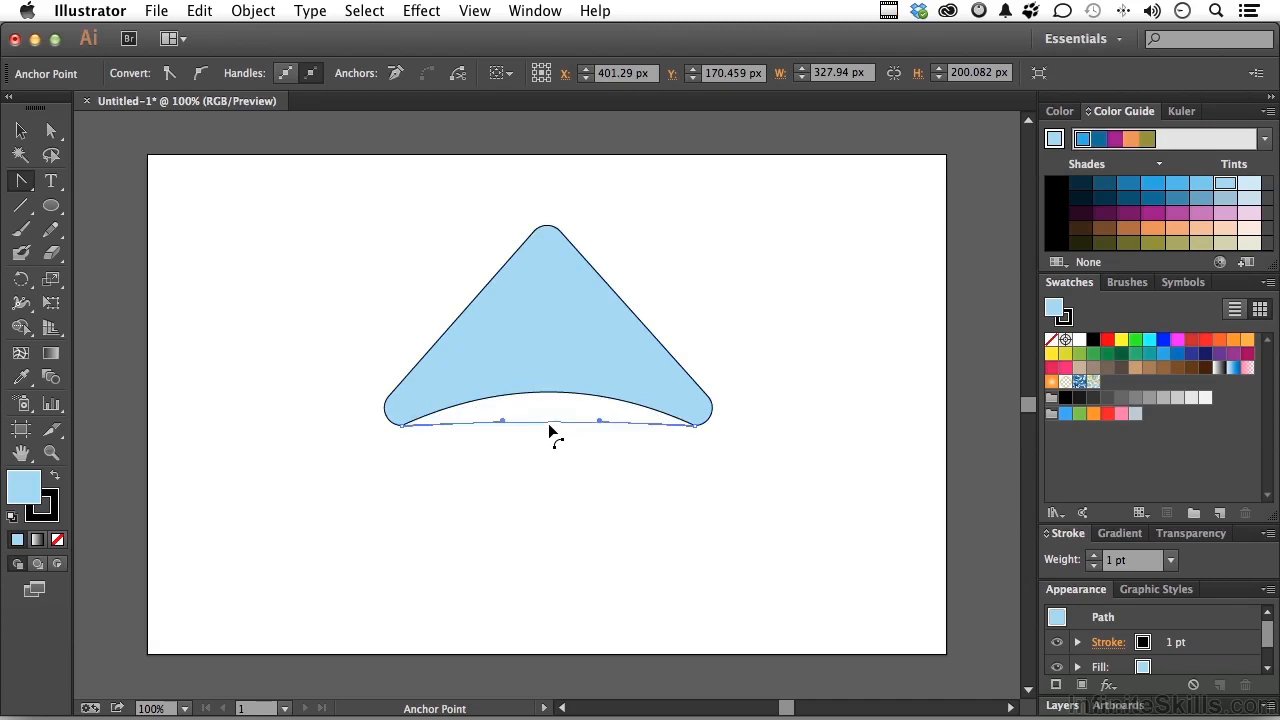
{"action": "left_click_drag", "start_coordinate": [550, 424], "coordinate": [548, 470]}
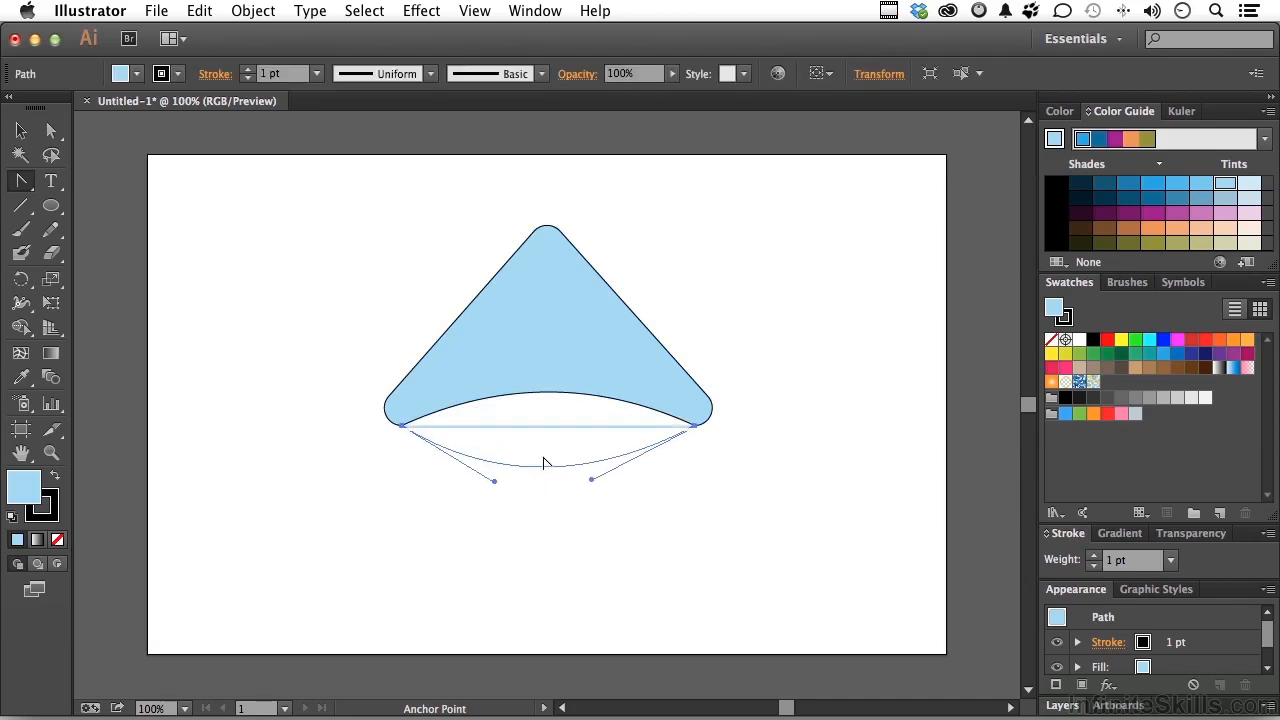
{"action": "left_click_drag", "start_coordinate": [544, 460], "coordinate": [548, 524]}
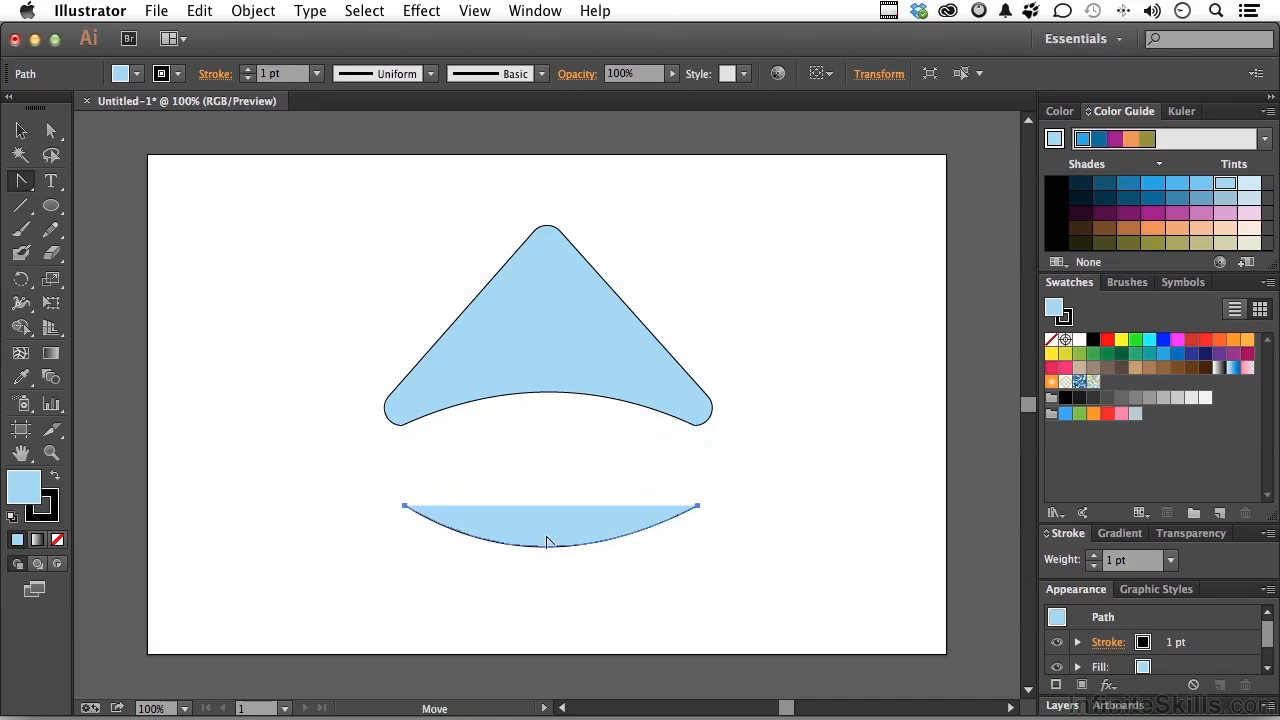
{"action": "mouse_move", "coordinate": [560, 596]}
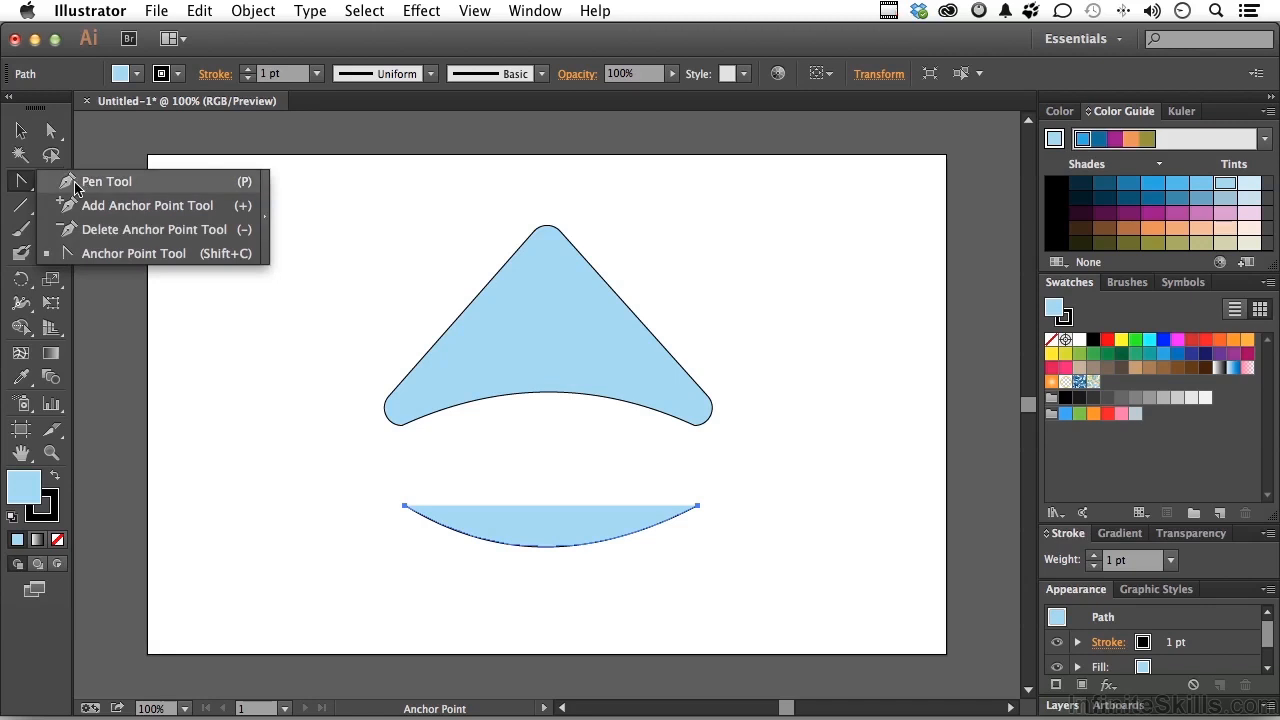
{"action": "mouse_move", "coordinate": [136, 252]}
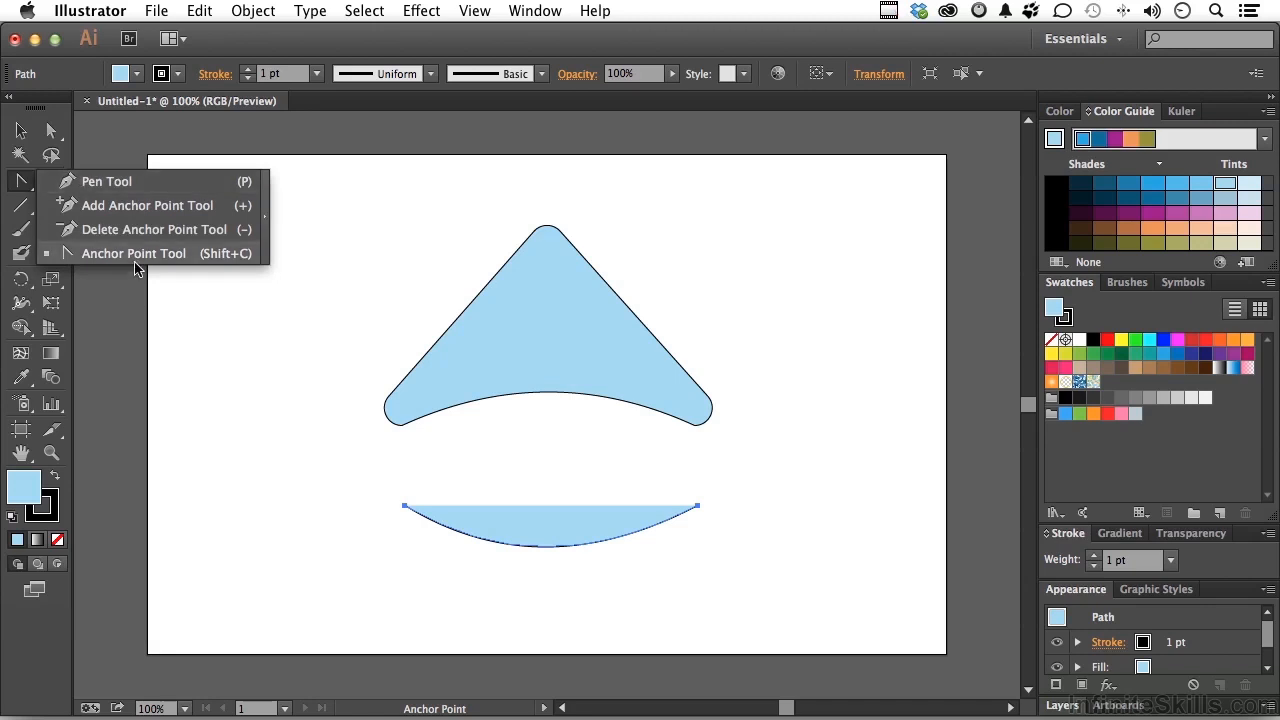
{"action": "mouse_move", "coordinate": [222, 350]}
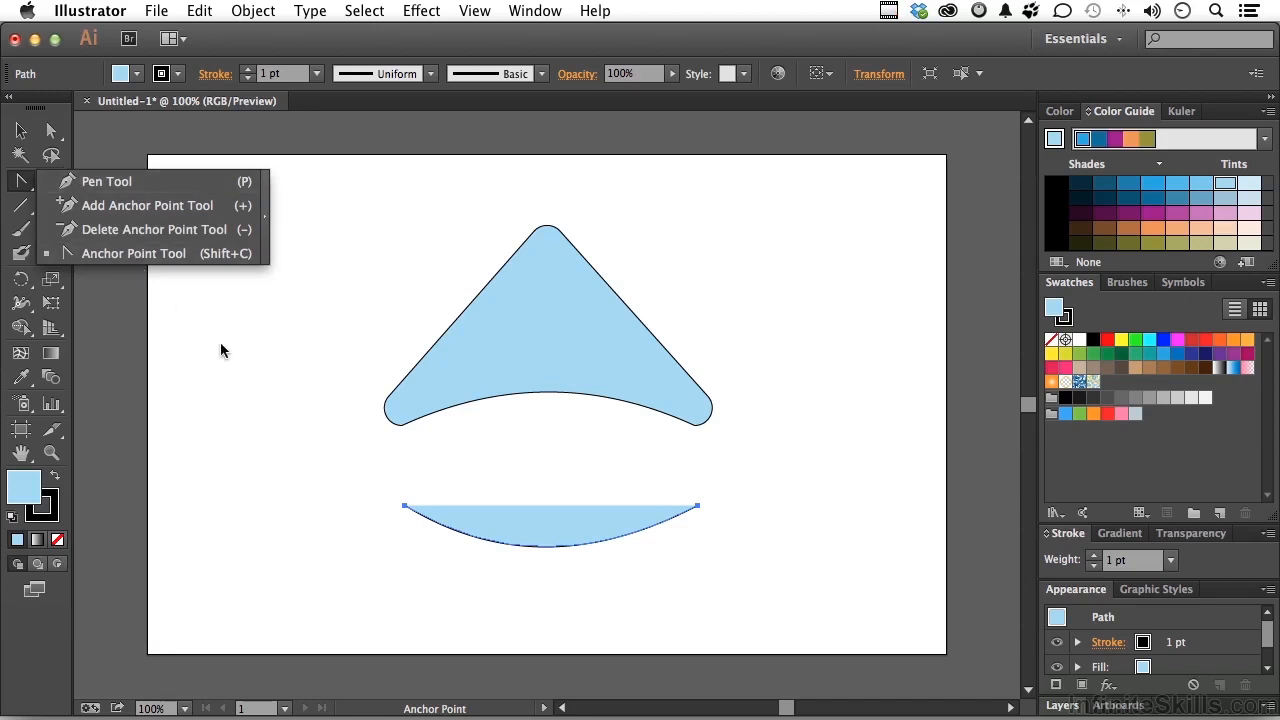